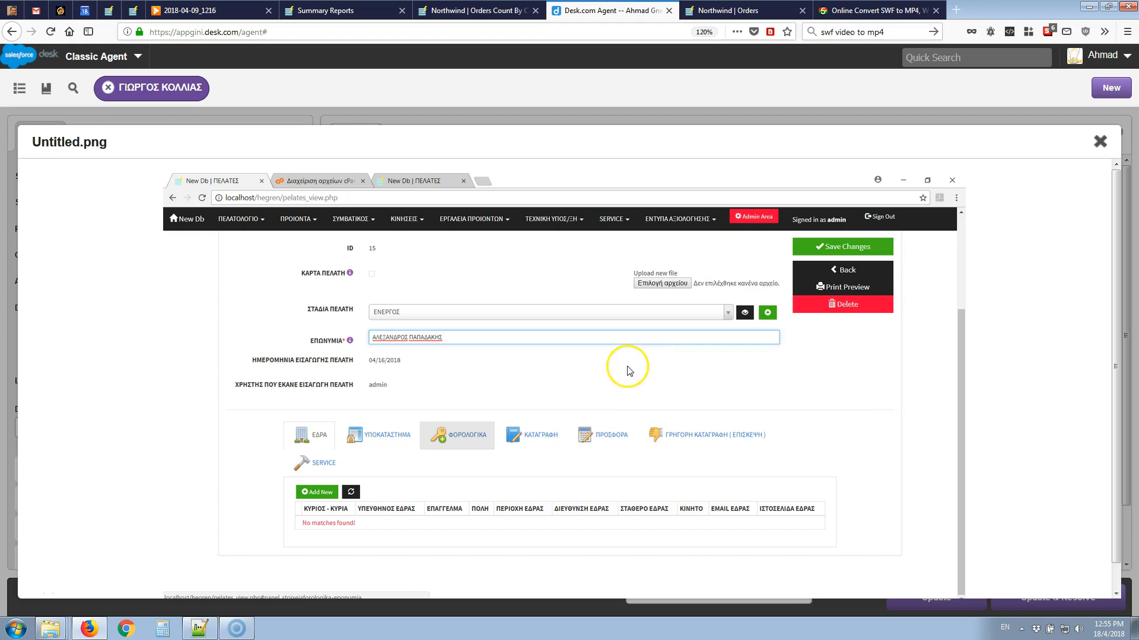
{"action": "mouse_move", "coordinate": [357, 318]}
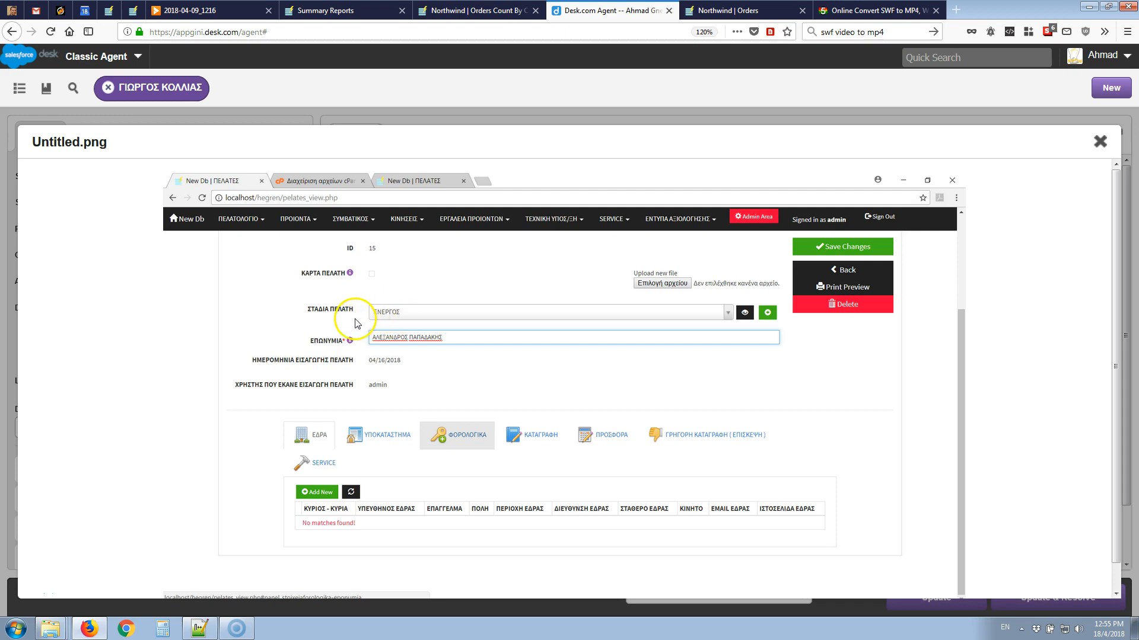
{"action": "mouse_move", "coordinate": [389, 323]}
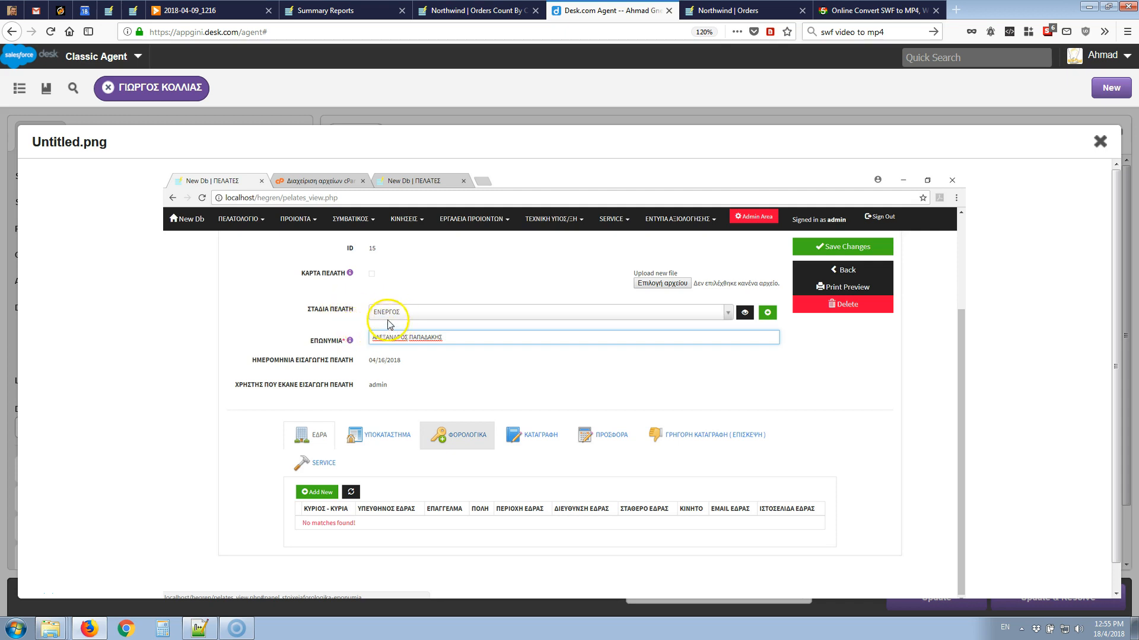
{"action": "mouse_move", "coordinate": [335, 317]}
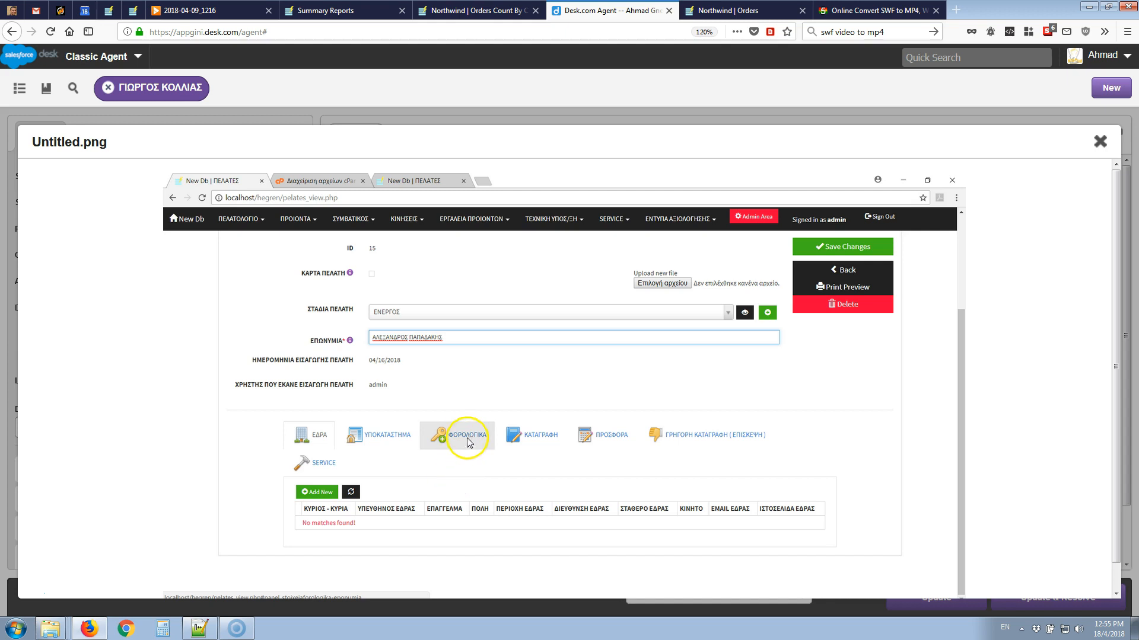
{"action": "mouse_move", "coordinate": [431, 478]}
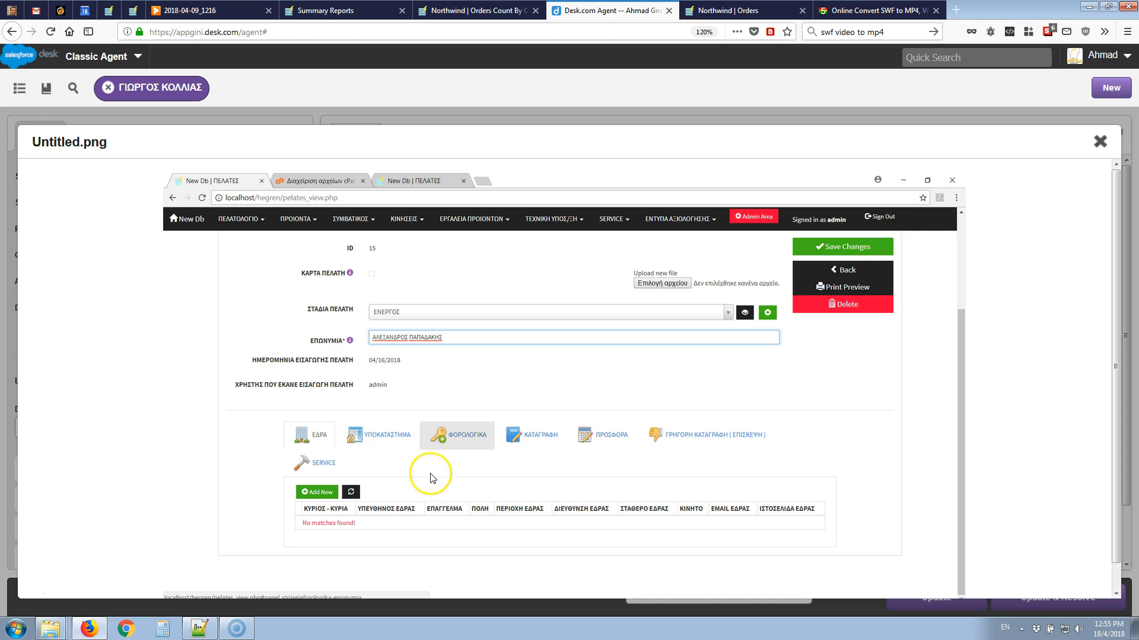
{"action": "mouse_move", "coordinate": [478, 494]}
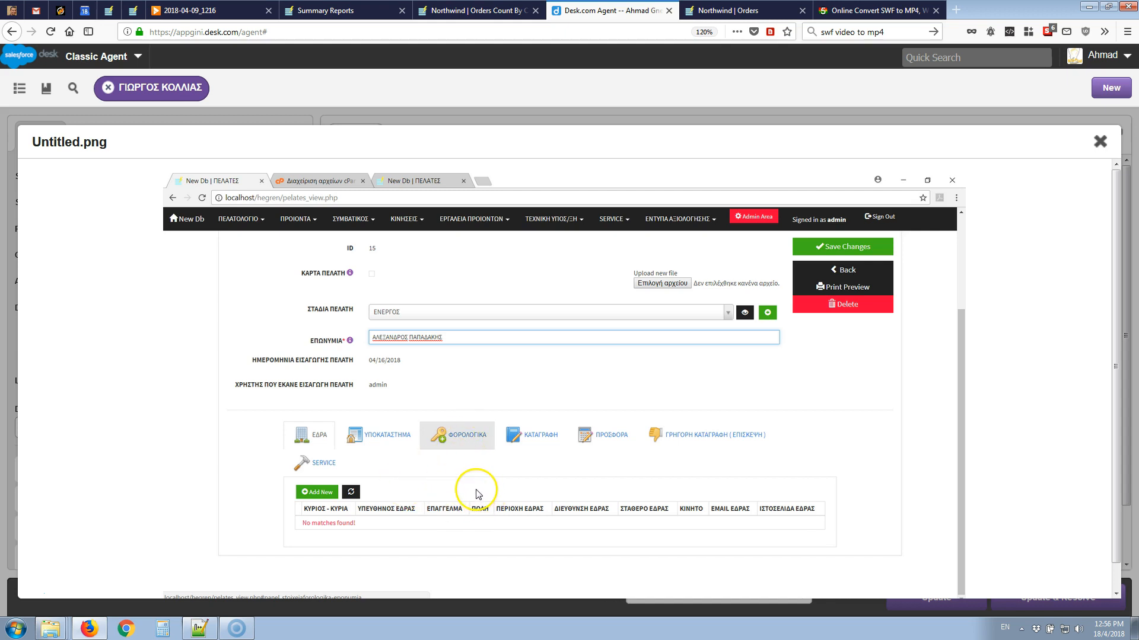
{"action": "mouse_move", "coordinate": [451, 394]}
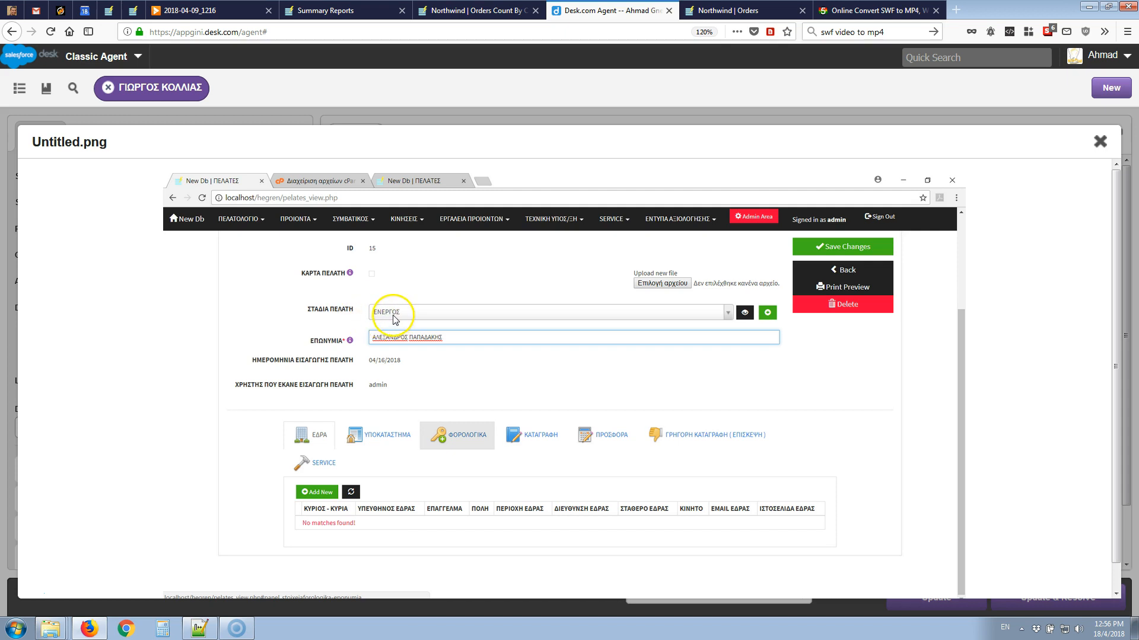
{"action": "mouse_move", "coordinate": [400, 349]}
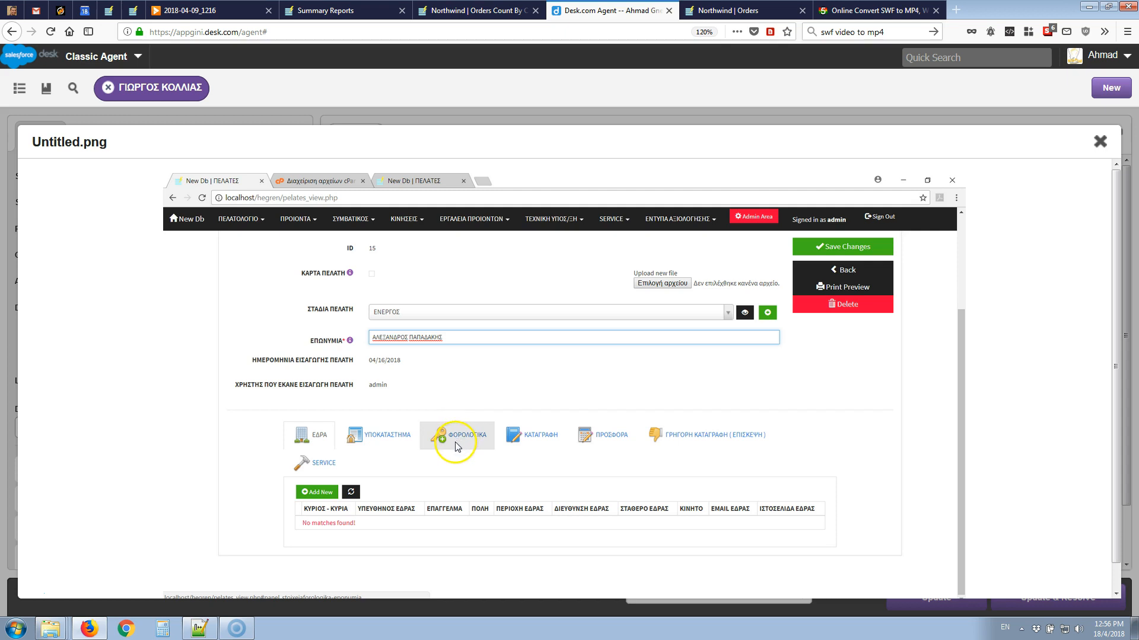
{"action": "mouse_move", "coordinate": [452, 461]}
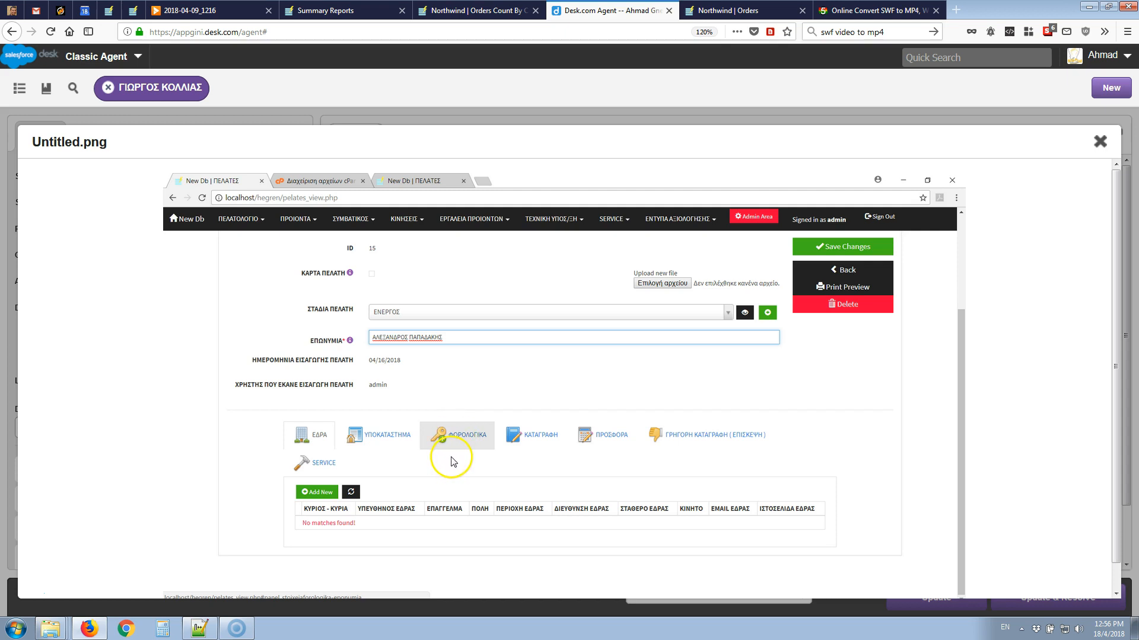
{"action": "mouse_move", "coordinate": [597, 293]}
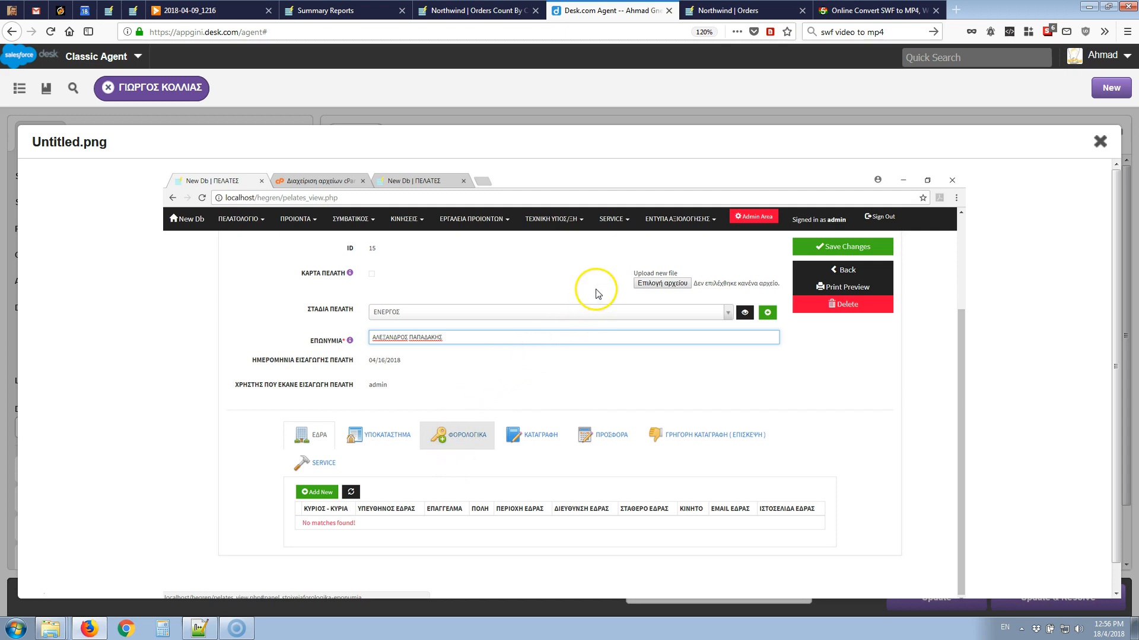
{"action": "mouse_move", "coordinate": [576, 288]}
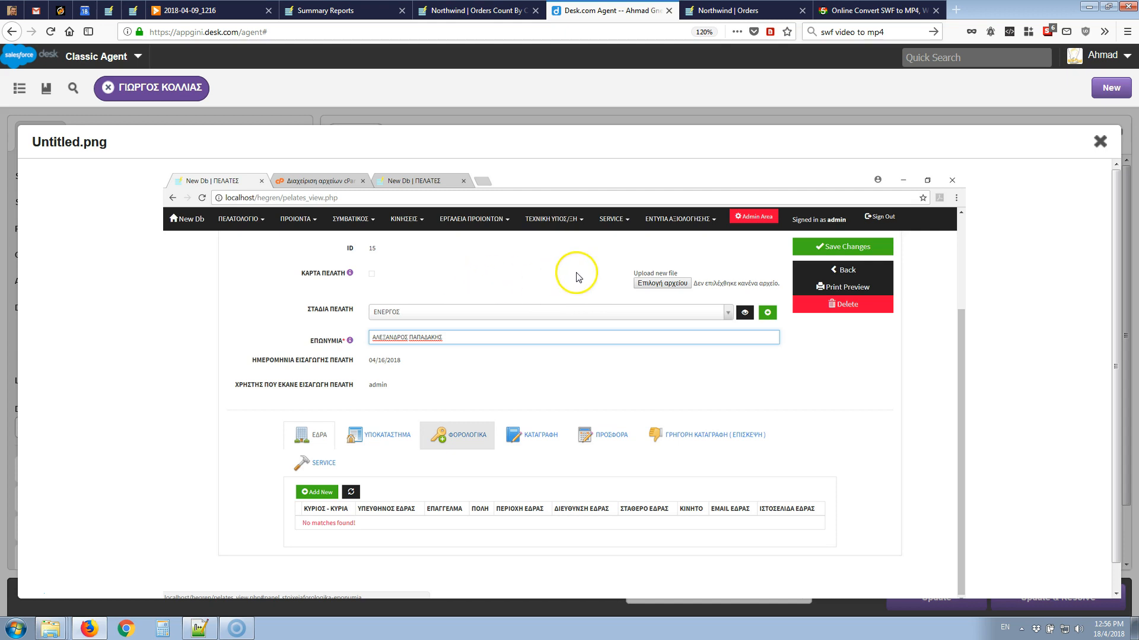
{"action": "mouse_move", "coordinate": [434, 293]}
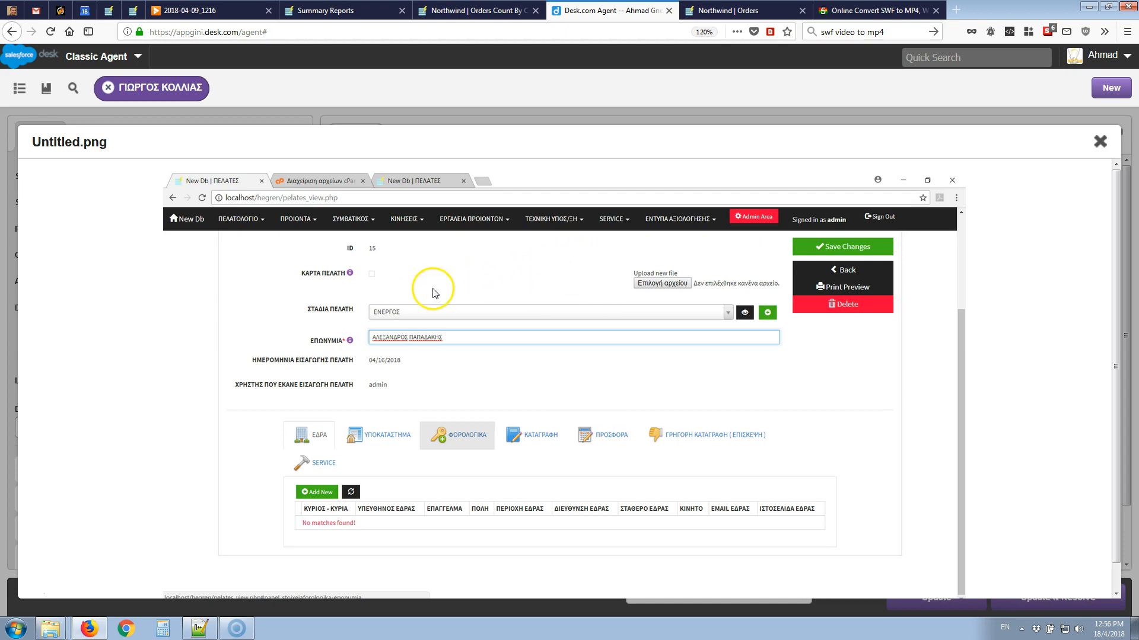
{"action": "mouse_move", "coordinate": [711, 10]}
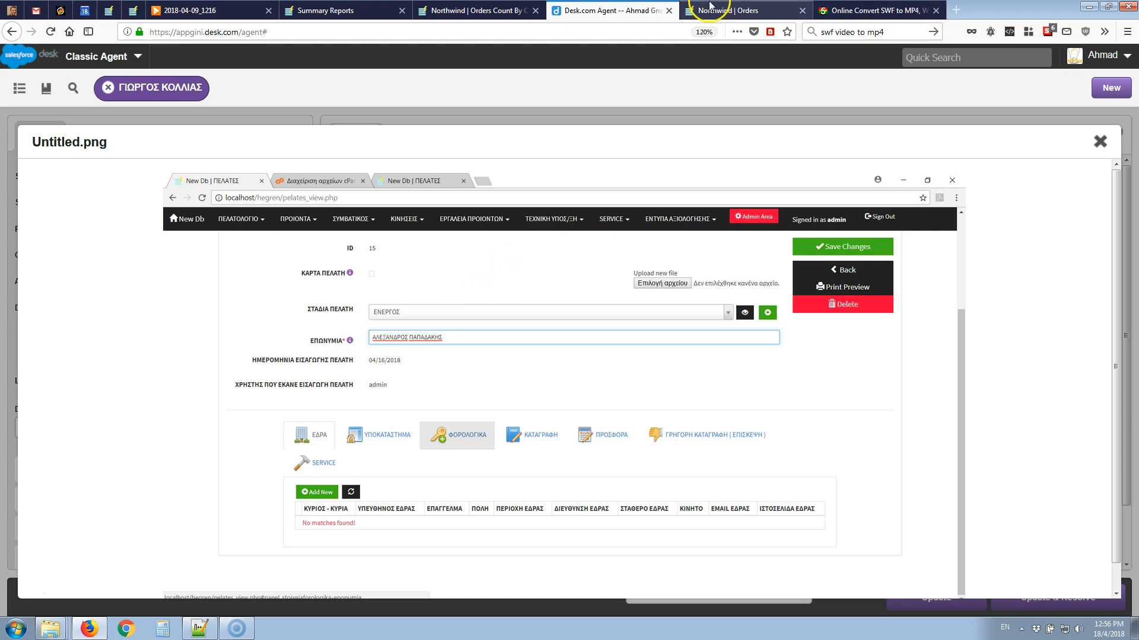
Review order 11075's detail page, scrolling down to its Order Items tab with three order lines.
{"action": "left_click", "coordinate": [740, 10]}
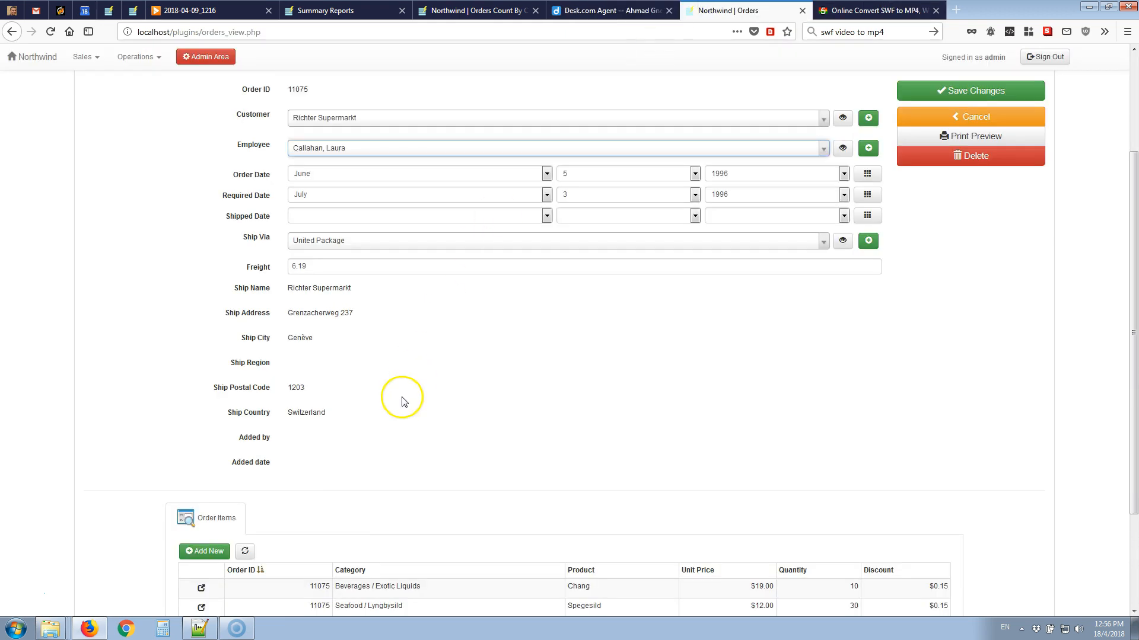
{"action": "scroll", "scroll_direction": "up", "scroll_amount": 3}
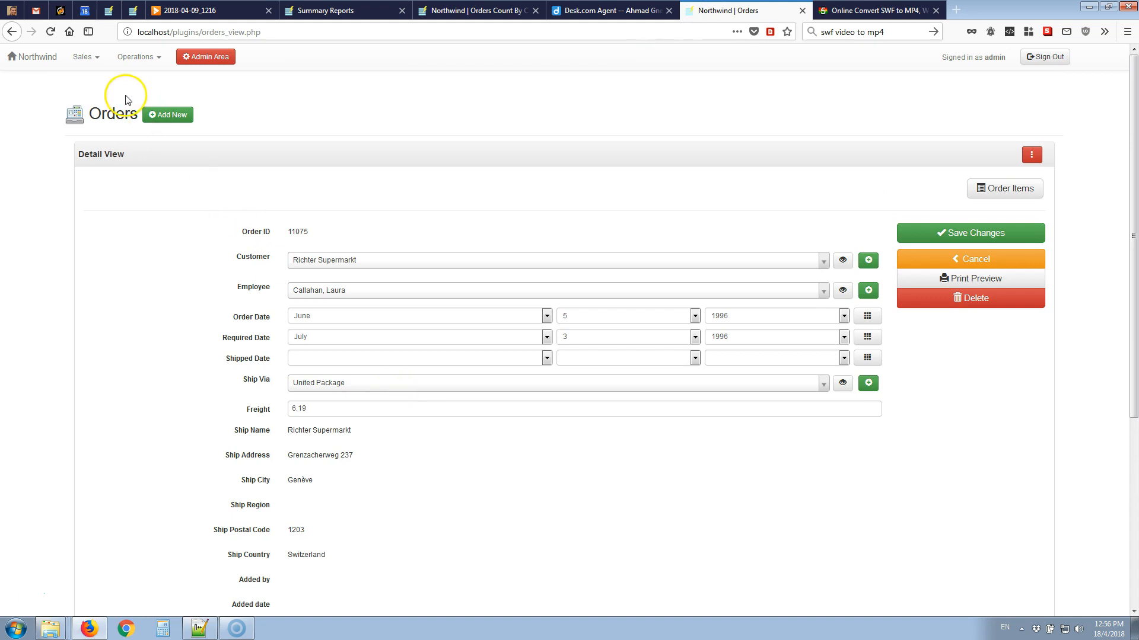
{"action": "scroll", "scroll_direction": "down", "scroll_amount": 3}
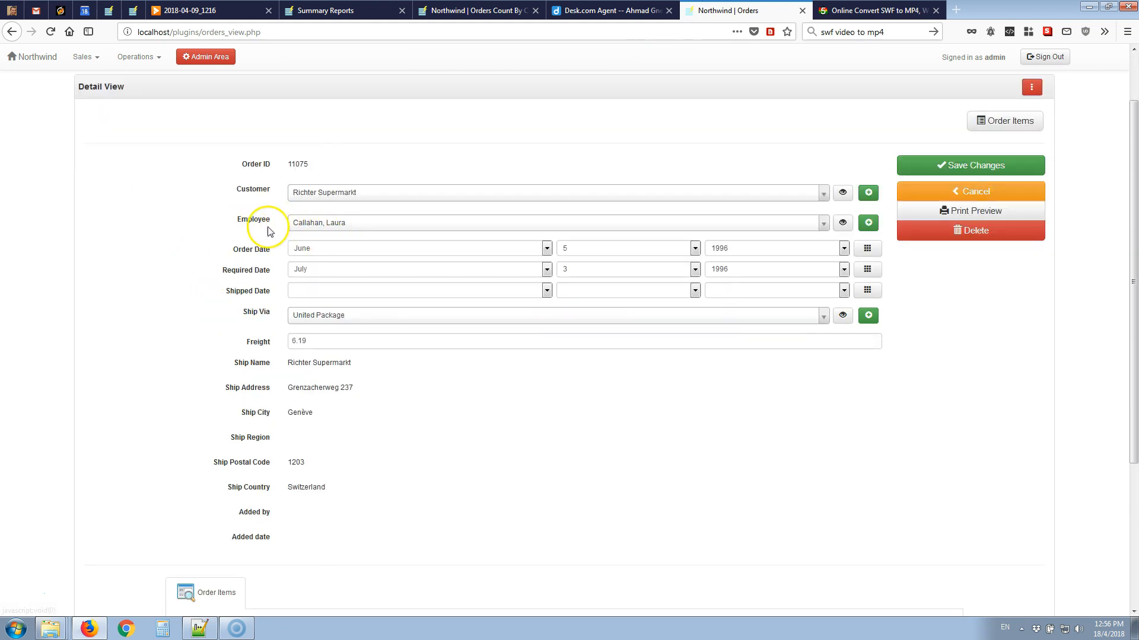
{"action": "mouse_move", "coordinate": [205, 263]}
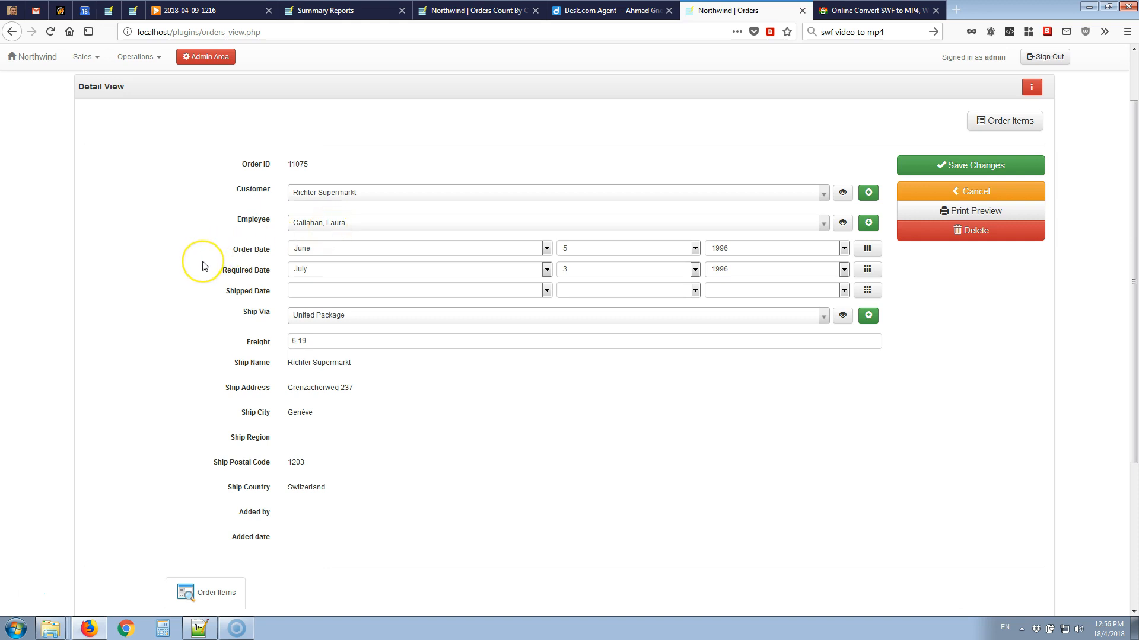
{"action": "scroll", "scroll_direction": "down", "scroll_amount": 3}
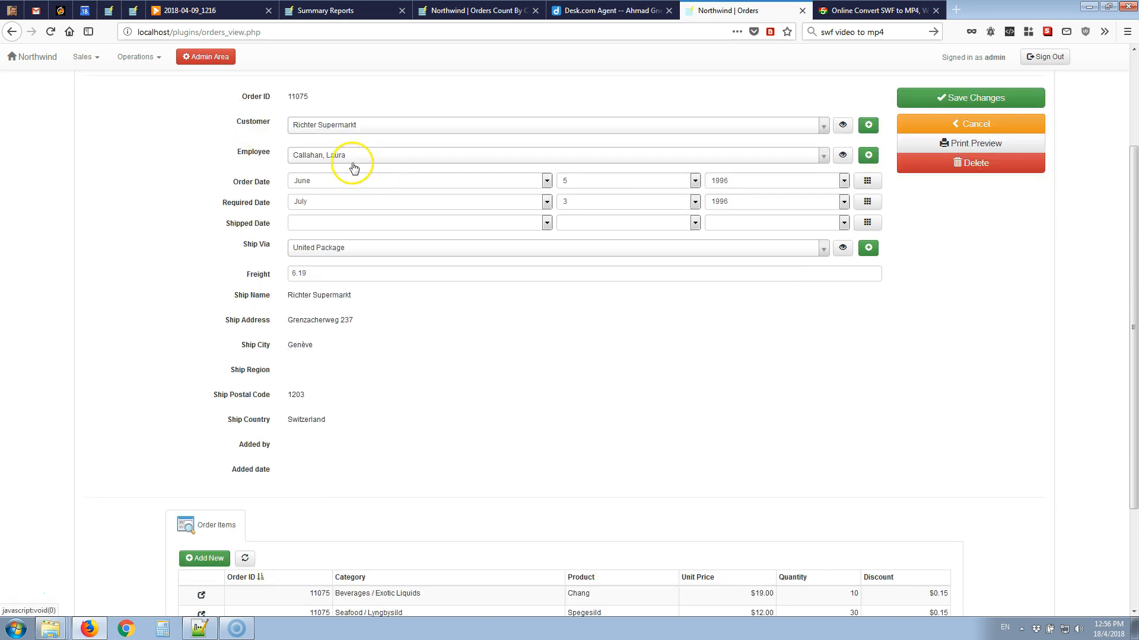
{"action": "scroll", "scroll_direction": "down", "scroll_amount": 3}
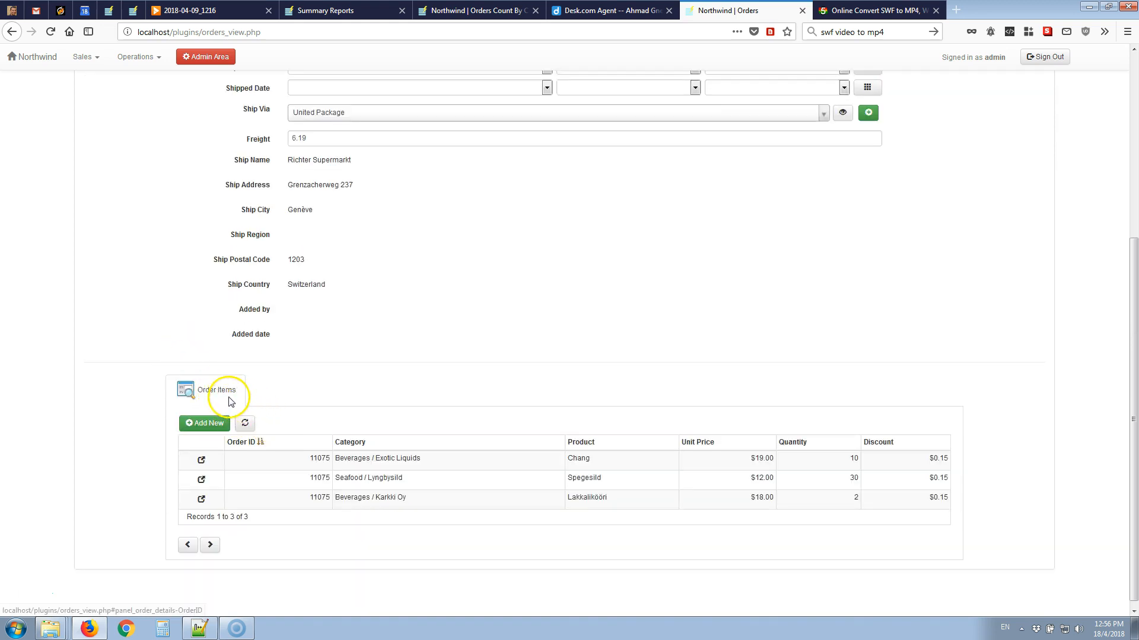
{"action": "mouse_move", "coordinate": [301, 380]}
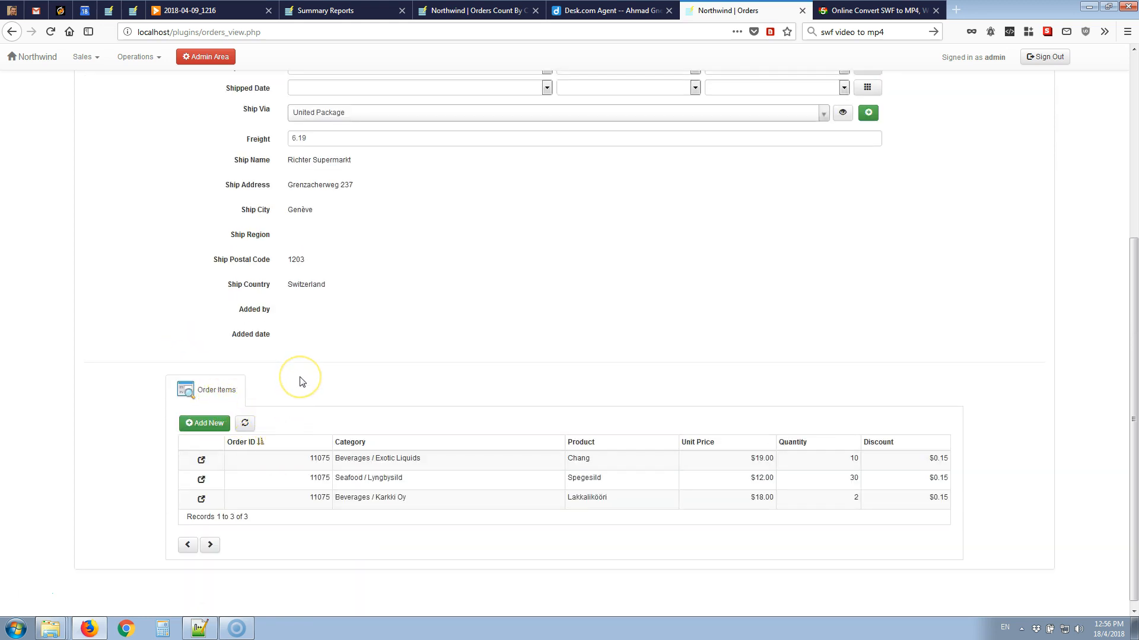
{"action": "scroll", "scroll_direction": "up", "scroll_amount": 3}
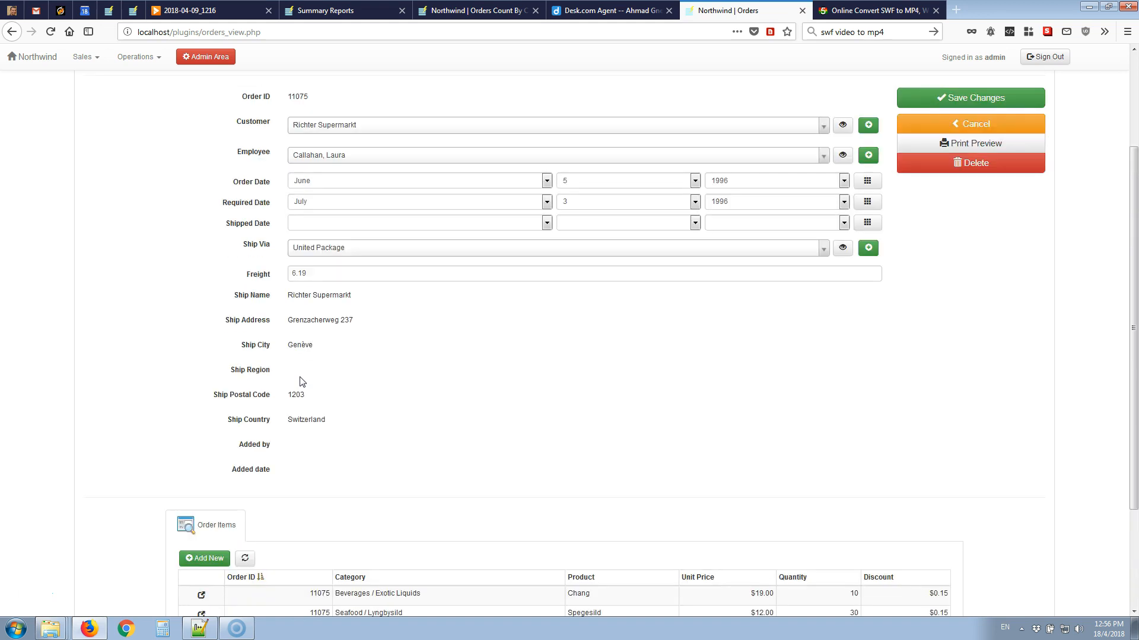
Run $j('#EmployeeID').val() in the developer console, returning "8", then bring the Order Items tab back into view.
{"action": "key", "text": "F12"}
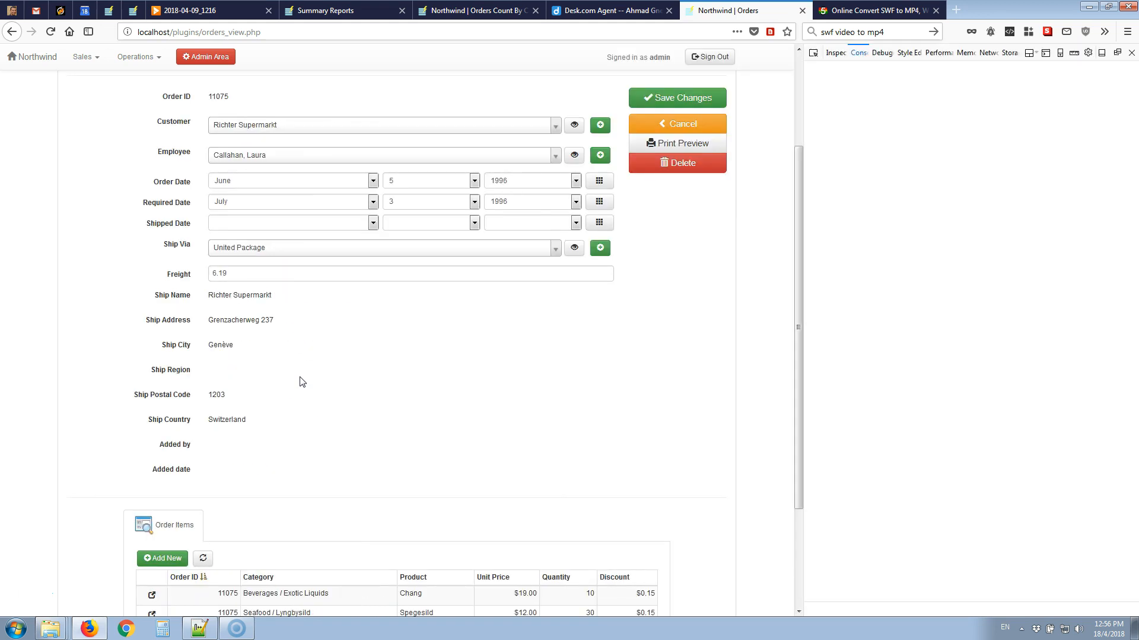
{"action": "left_click", "coordinate": [857, 52]}
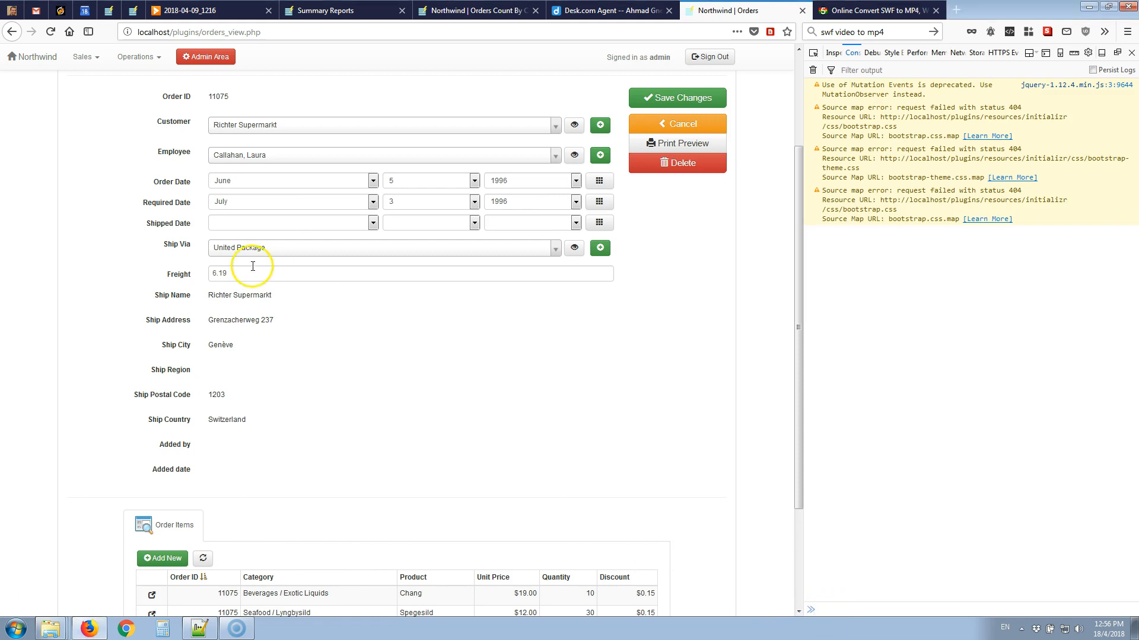
{"action": "mouse_move", "coordinate": [192, 238]}
{"action": "type", "text": "$j"}
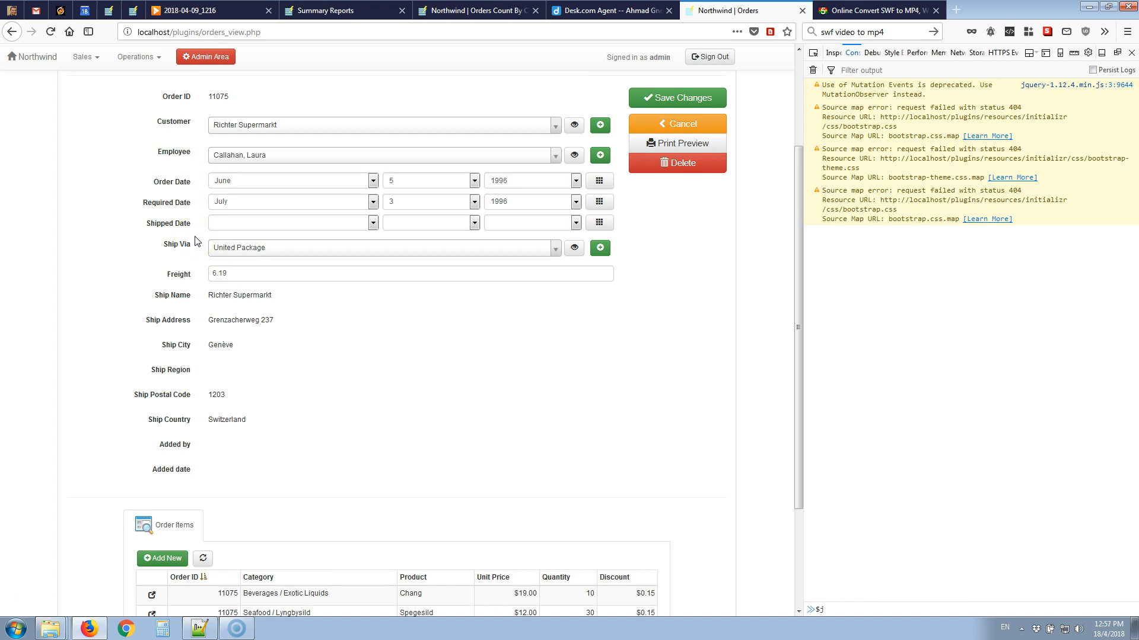
{"action": "type", "text": "('#"}
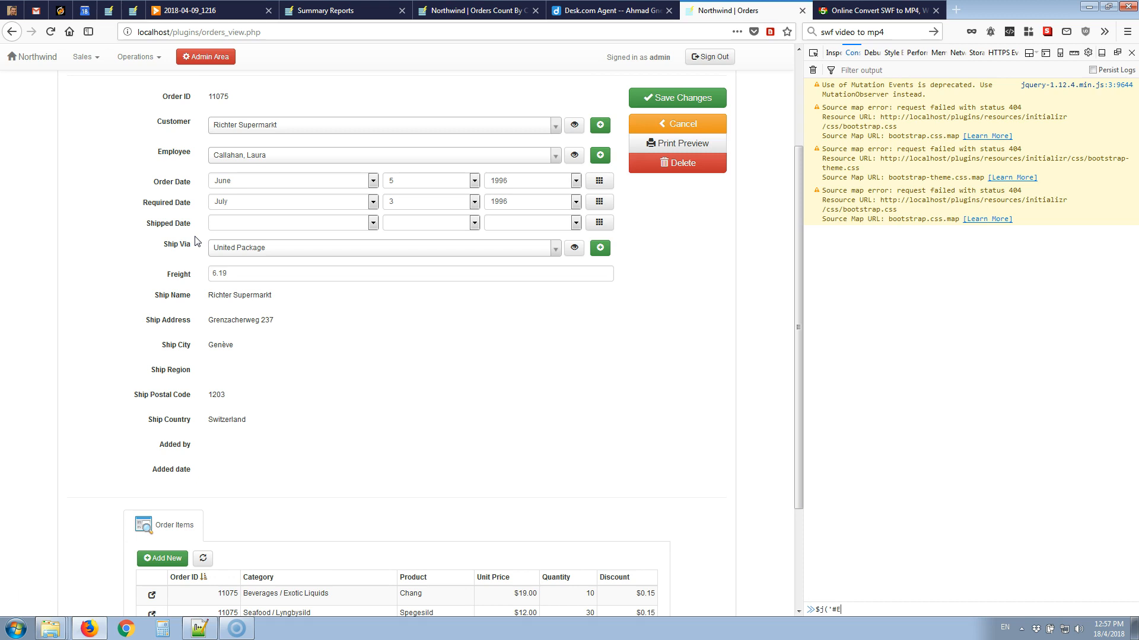
{"action": "type", "text": "EmployeeID"}
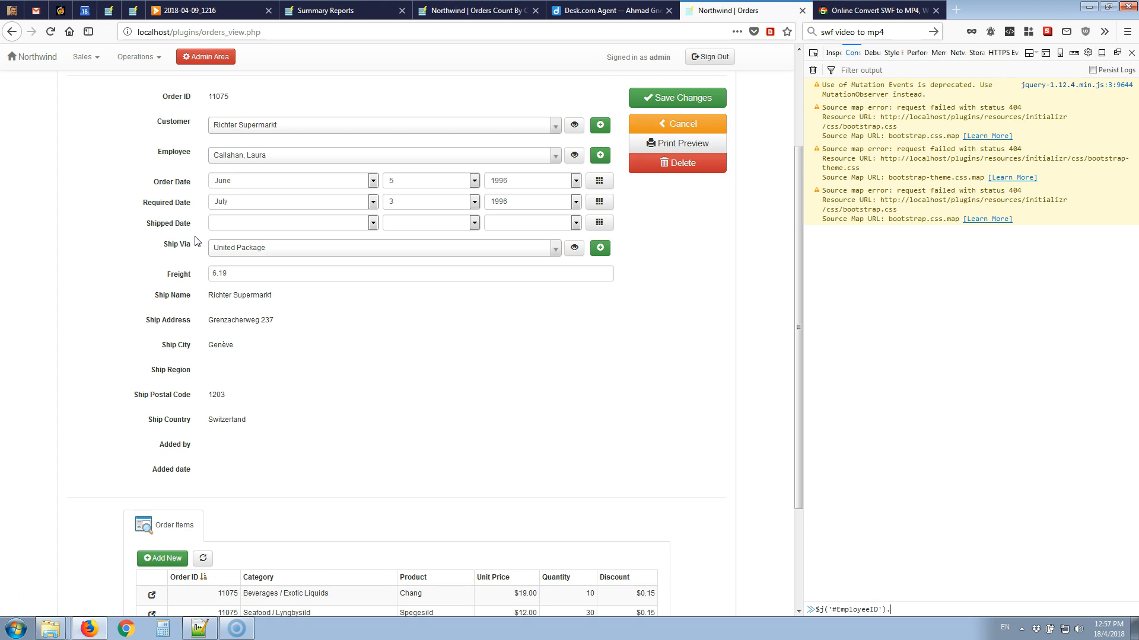
{"action": "type", "text": ".val("}
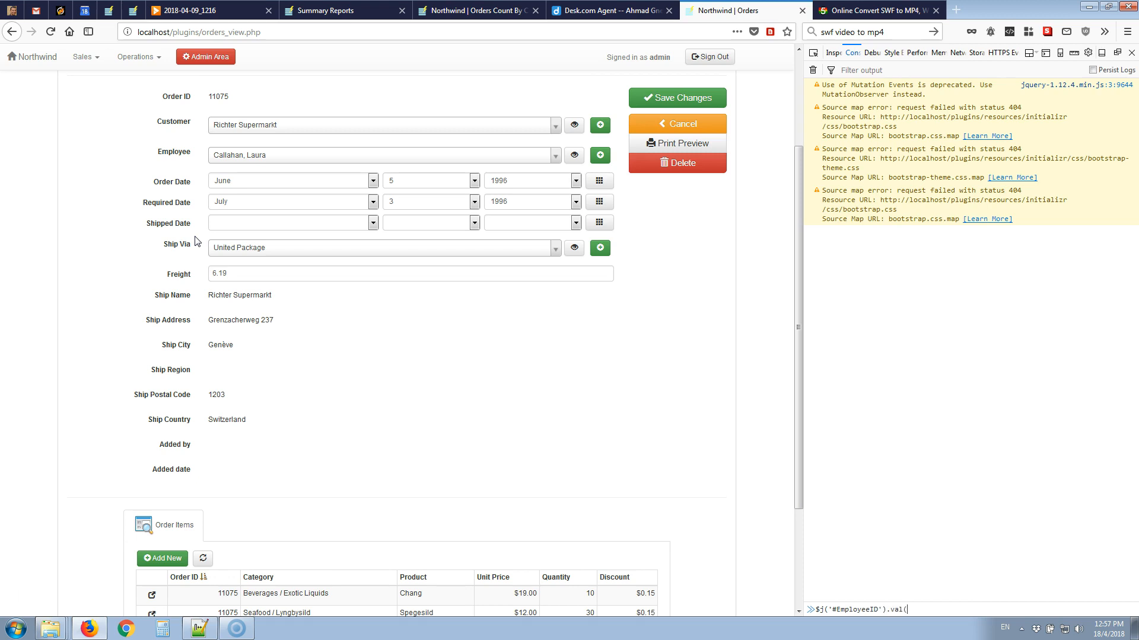
{"action": "key", "text": "Return"}
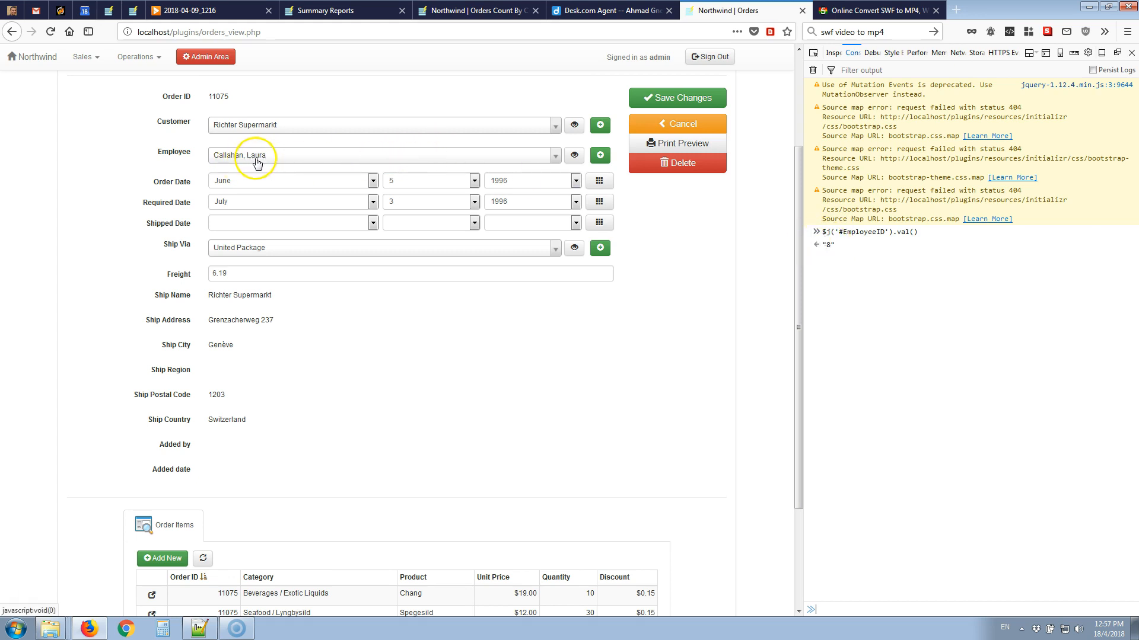
{"action": "mouse_move", "coordinate": [451, 329]}
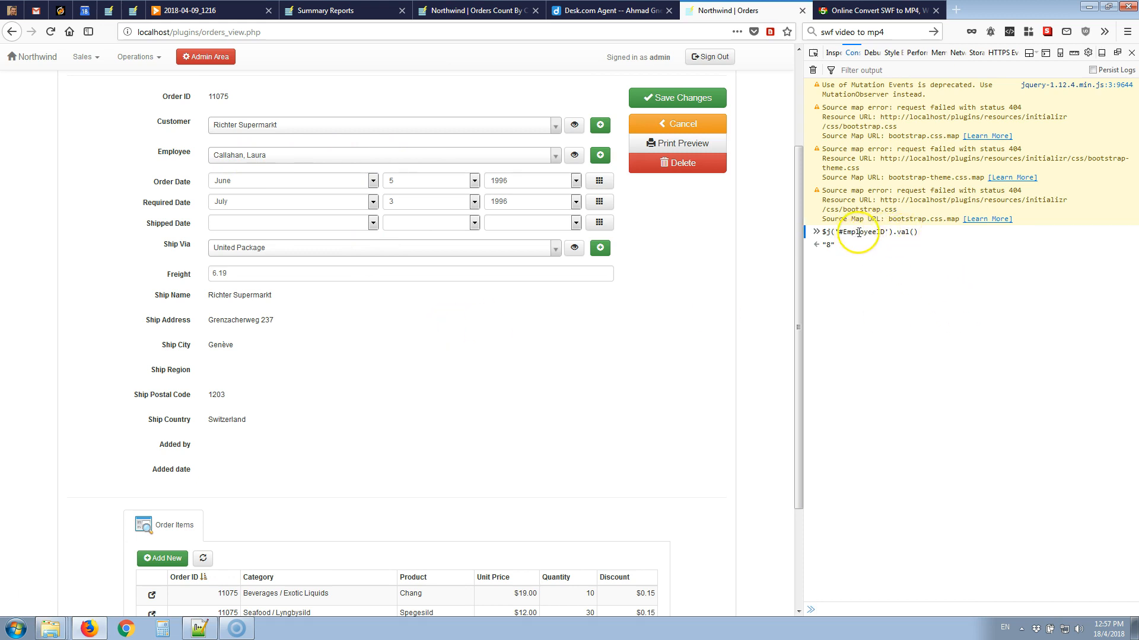
{"action": "mouse_move", "coordinate": [844, 242]}
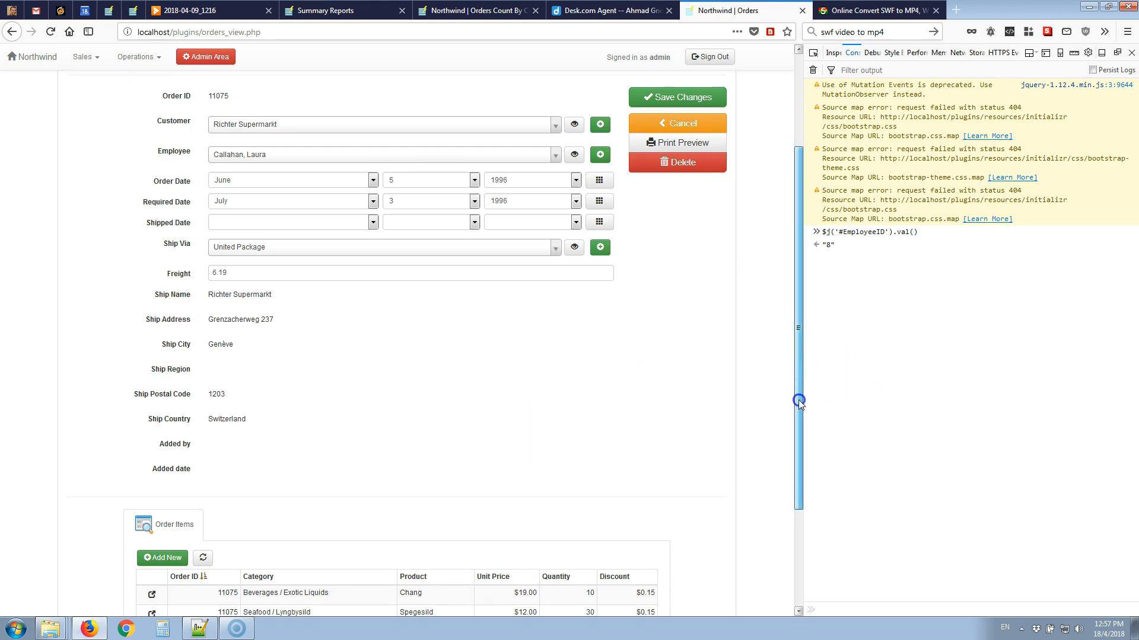
{"action": "scroll", "scroll_direction": "down", "scroll_amount": 3}
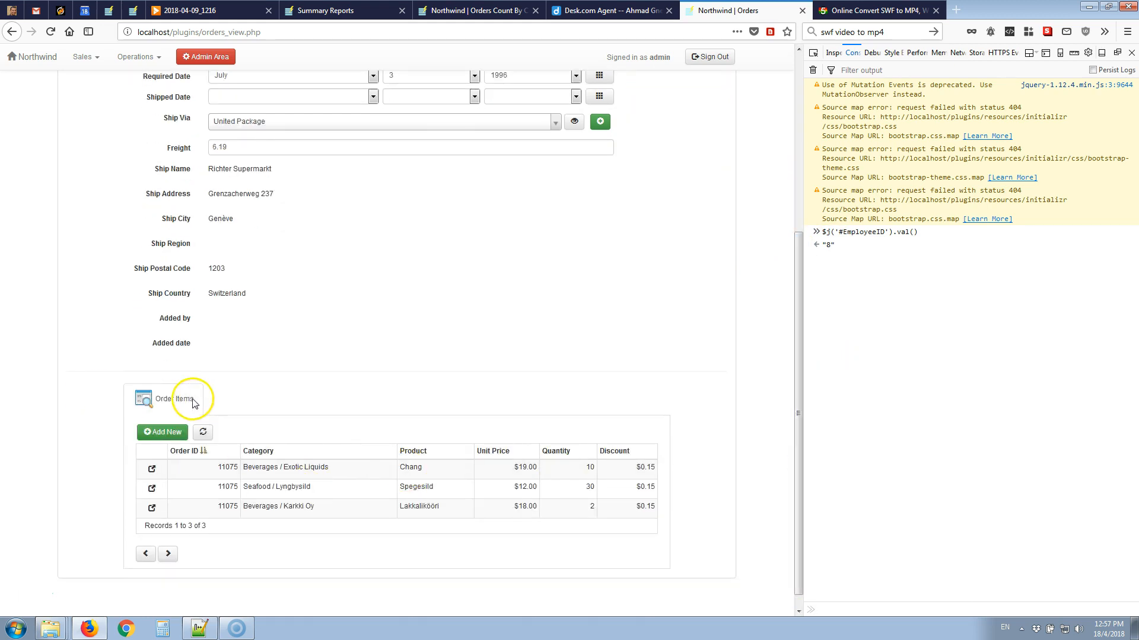
{"action": "mouse_move", "coordinate": [143, 380]}
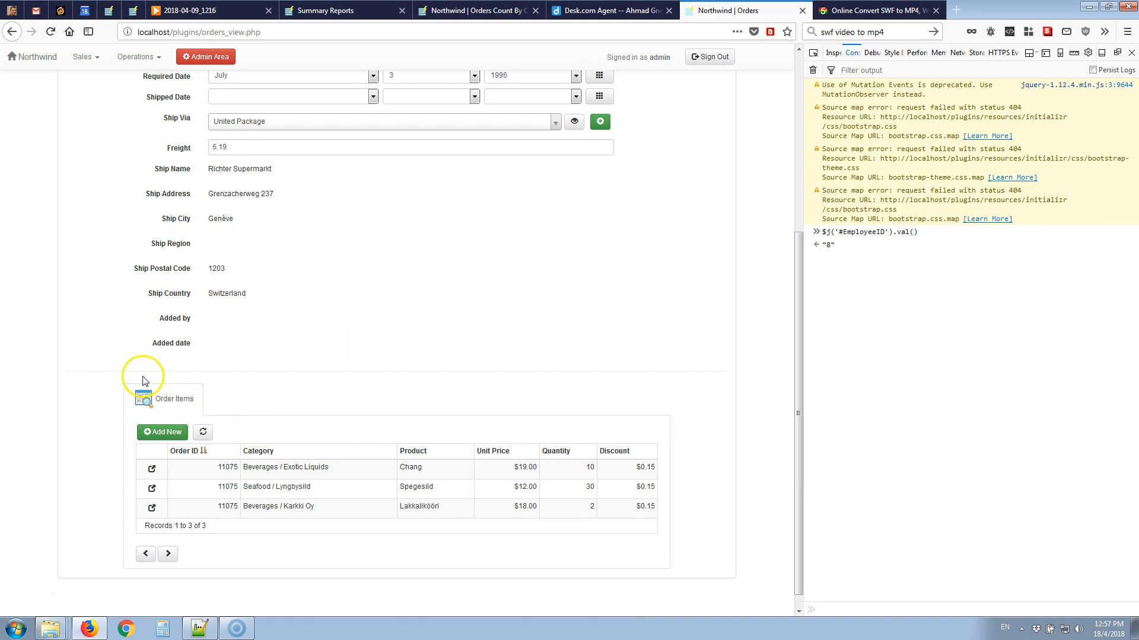
Inspect the Order Items tab's markup, locating link tab_order_details-OrderID and its enclosing li element.
{"action": "right_click", "coordinate": [173, 399]}
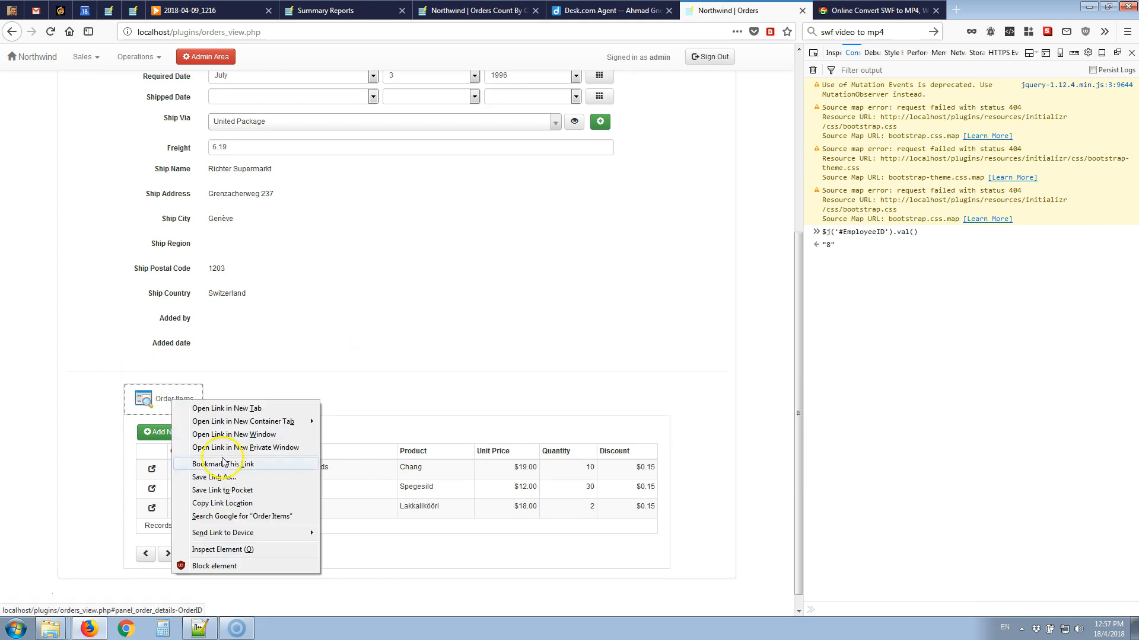
{"action": "mouse_move", "coordinate": [222, 499]}
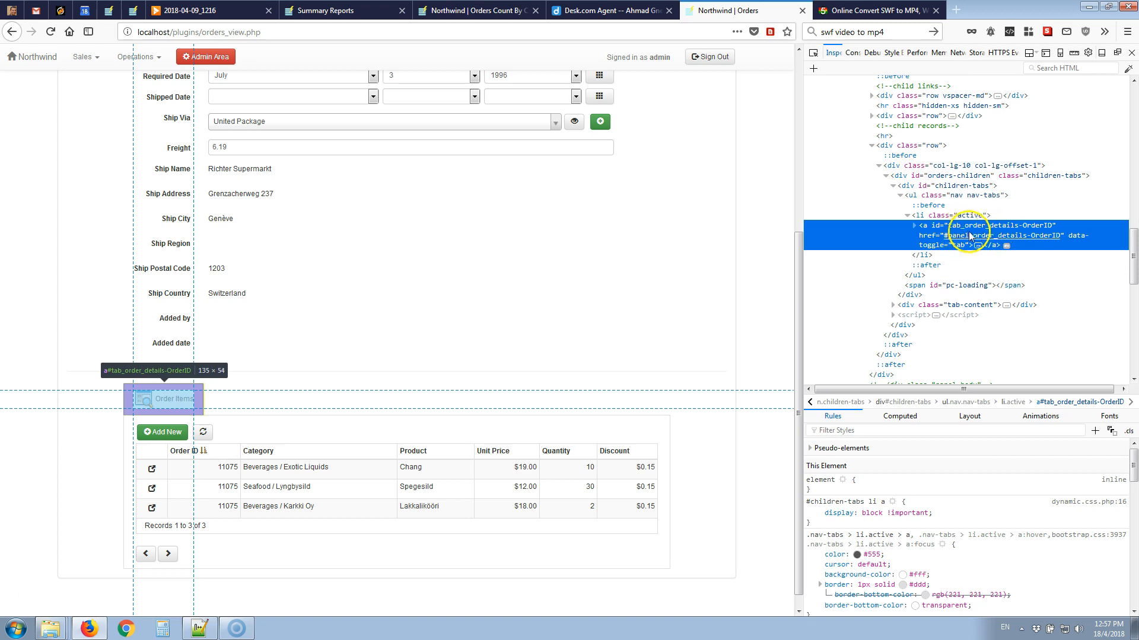
{"action": "mouse_move", "coordinate": [930, 231]}
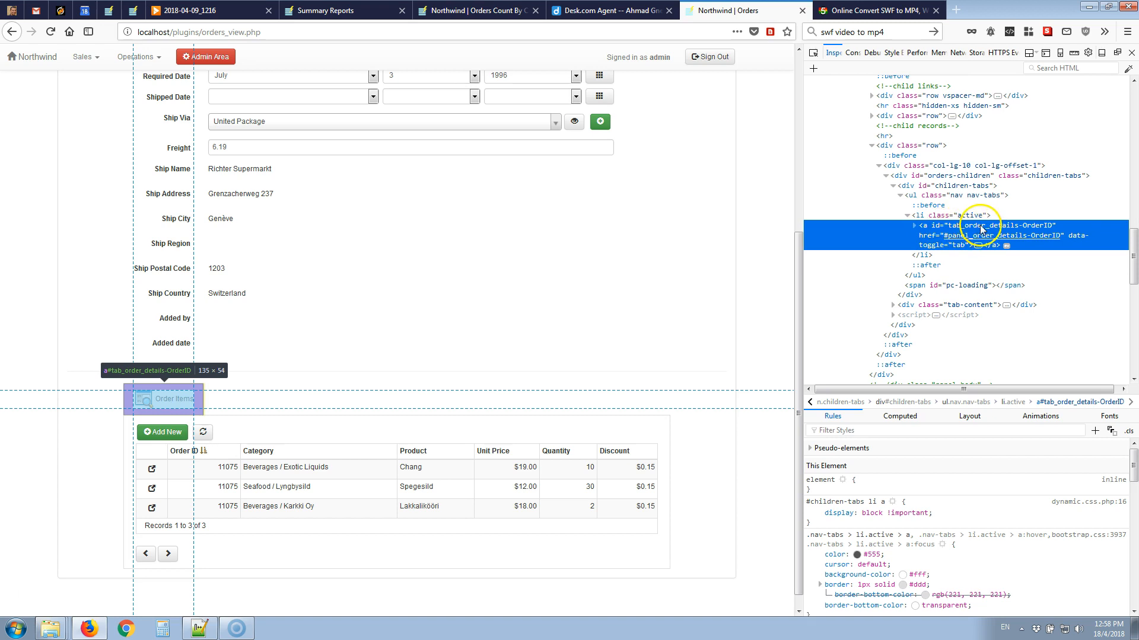
{"action": "mouse_move", "coordinate": [1030, 231]}
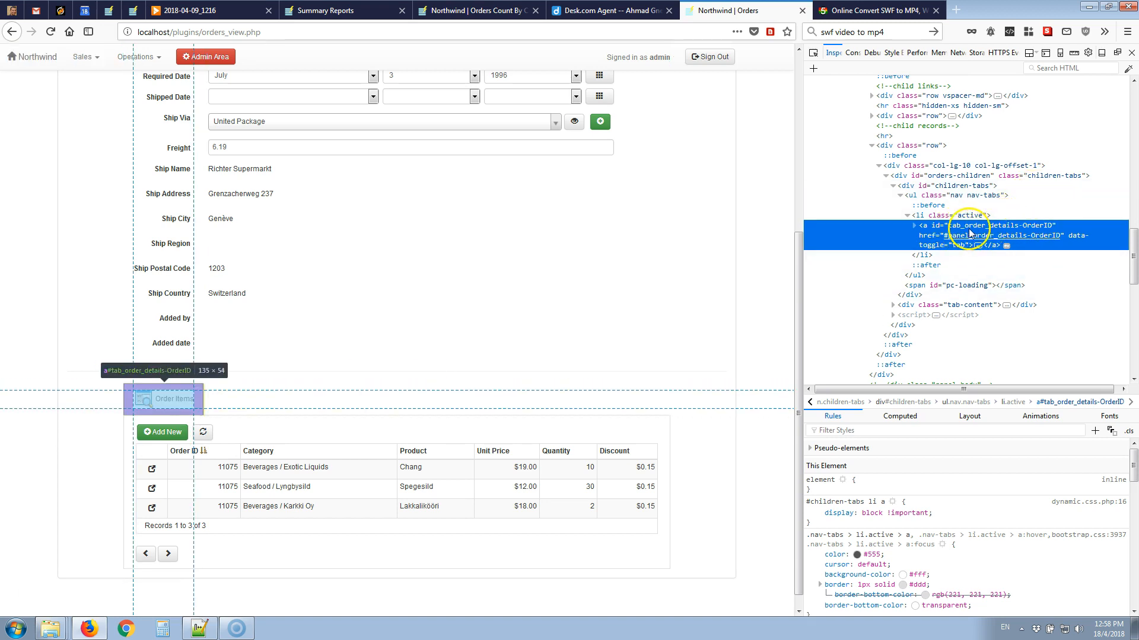
{"action": "mouse_move", "coordinate": [1009, 229]}
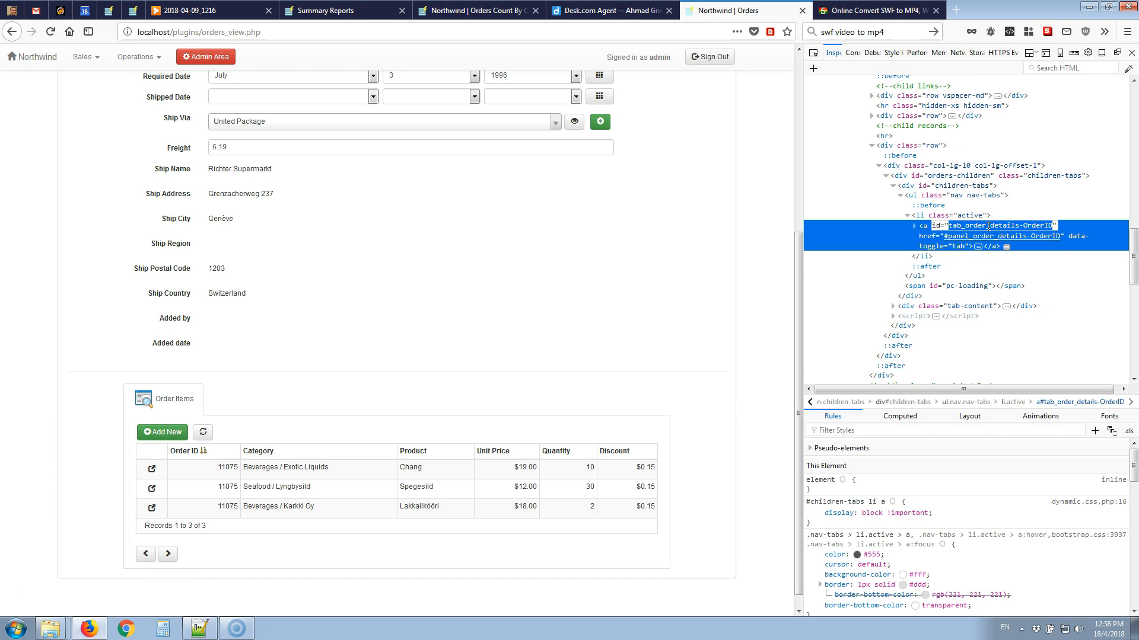
{"action": "mouse_move", "coordinate": [851, 60]}
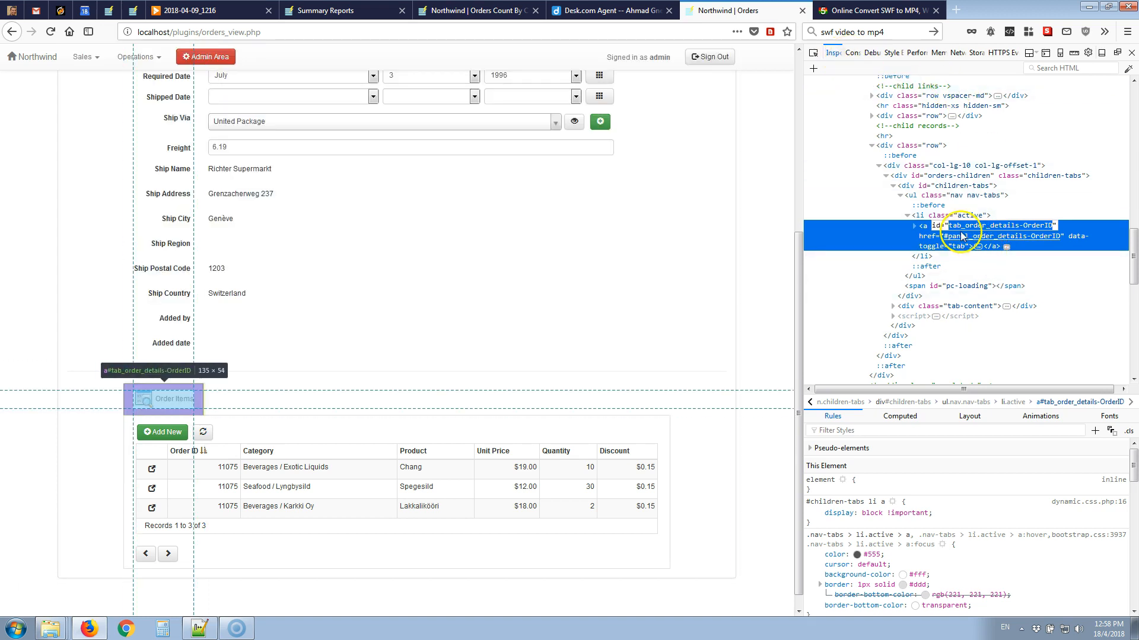
{"action": "left_click", "coordinate": [898, 225]}
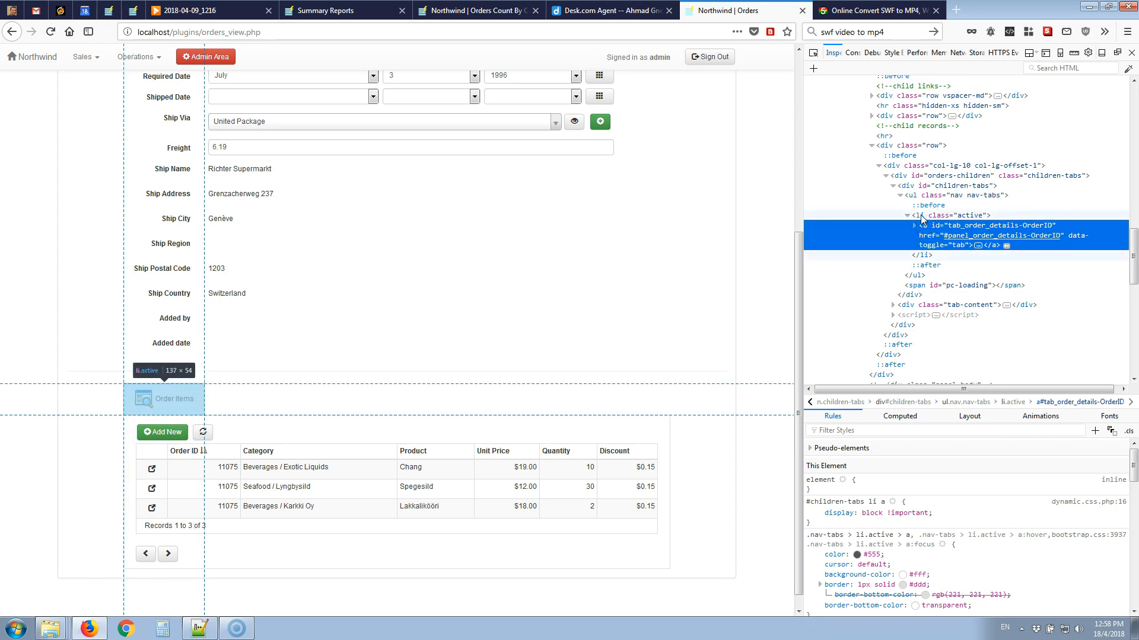
{"action": "left_click", "coordinate": [944, 215]}
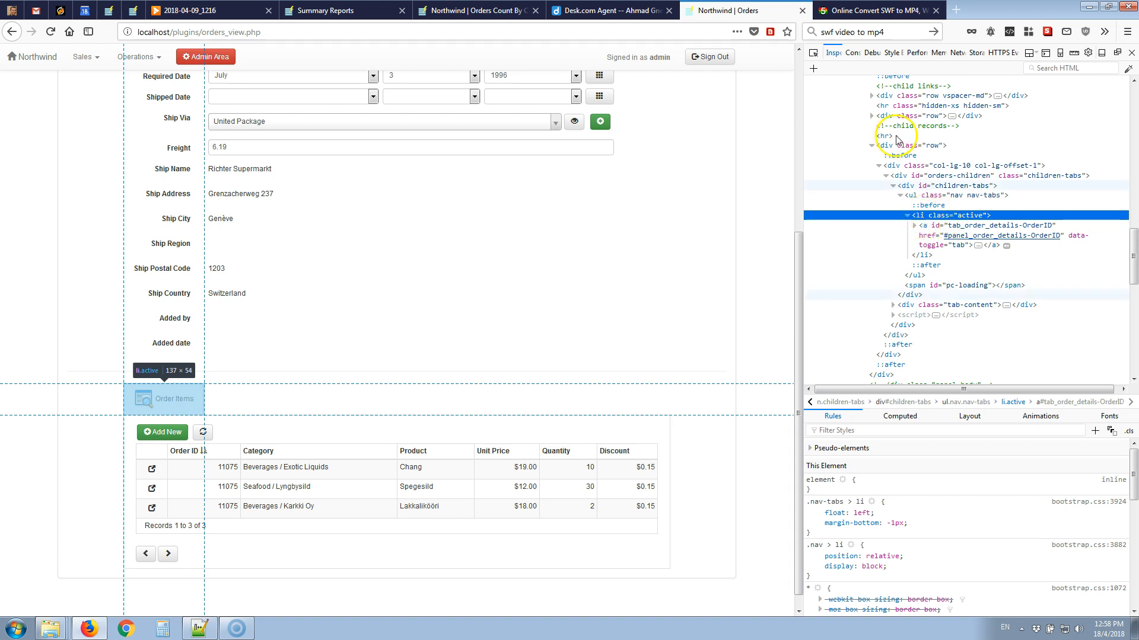
Hide the Order Items tab title with $j('#tab_order_details-OrderID').parents('li').addClass('hidden').
{"action": "left_click", "coordinate": [852, 52]}
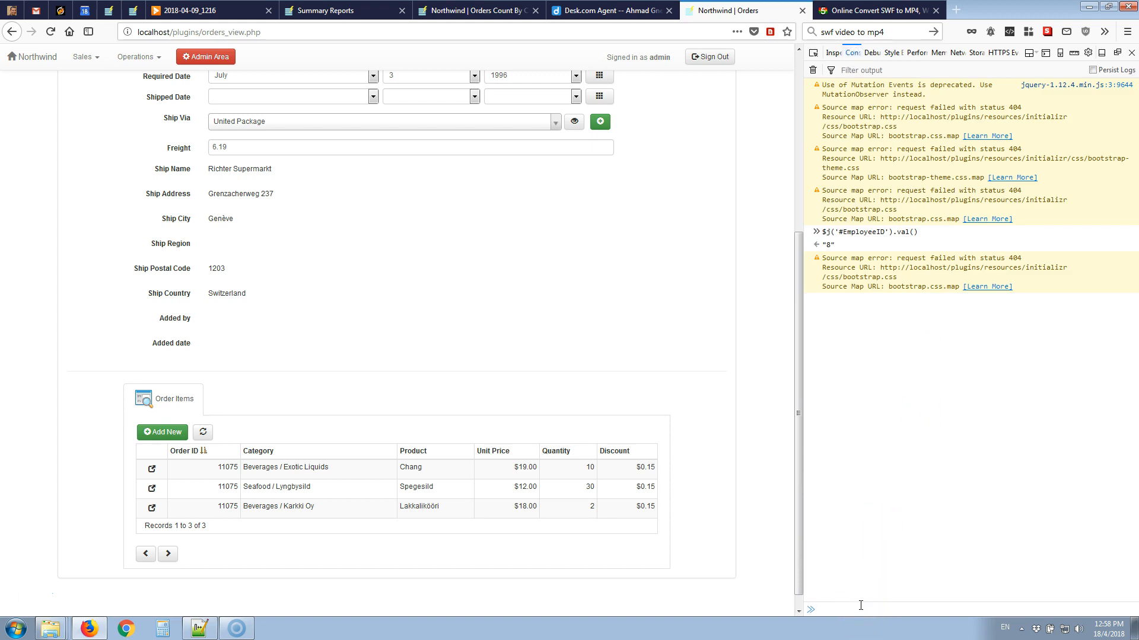
{"action": "type", "text": "$j"}
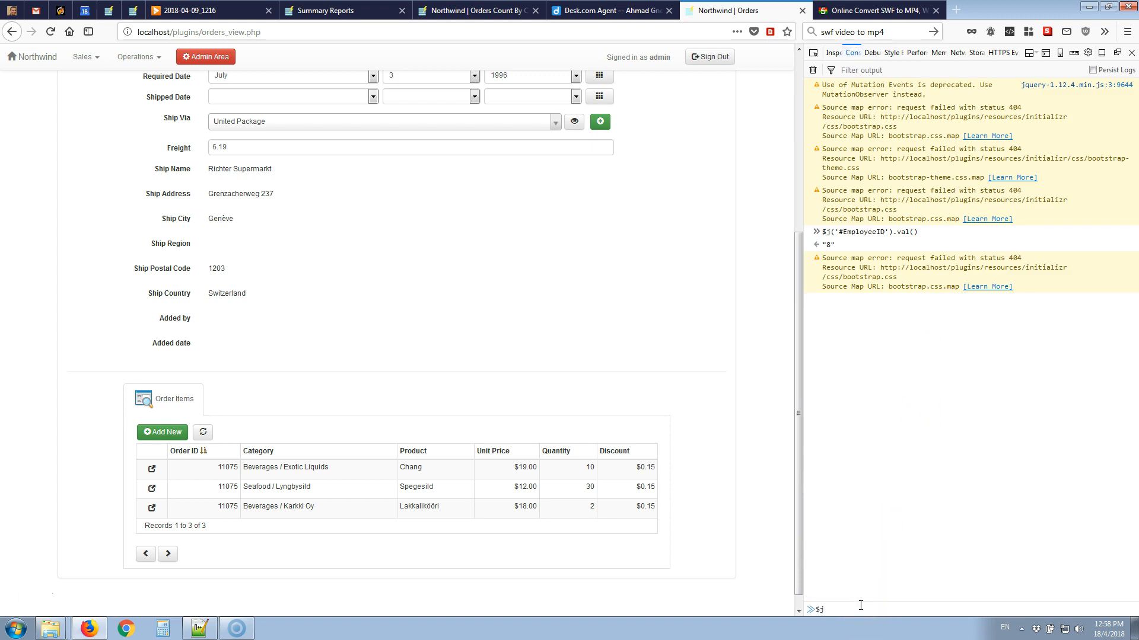
{"action": "type", "text": "("}
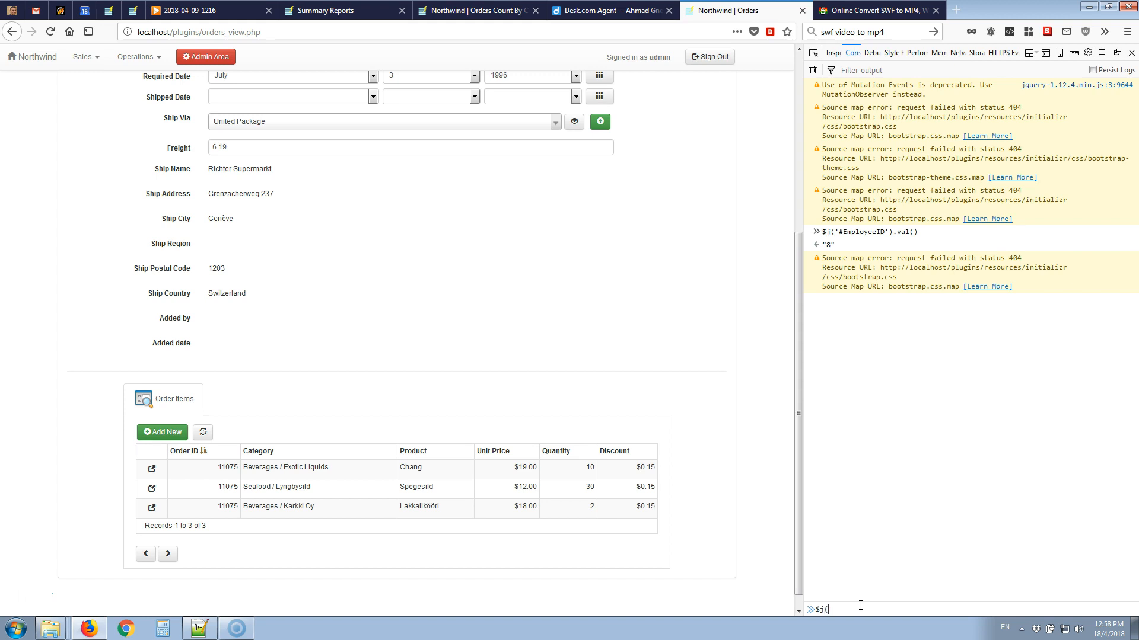
{"action": "type", "text": "'#tab_order_details-OrderID"}
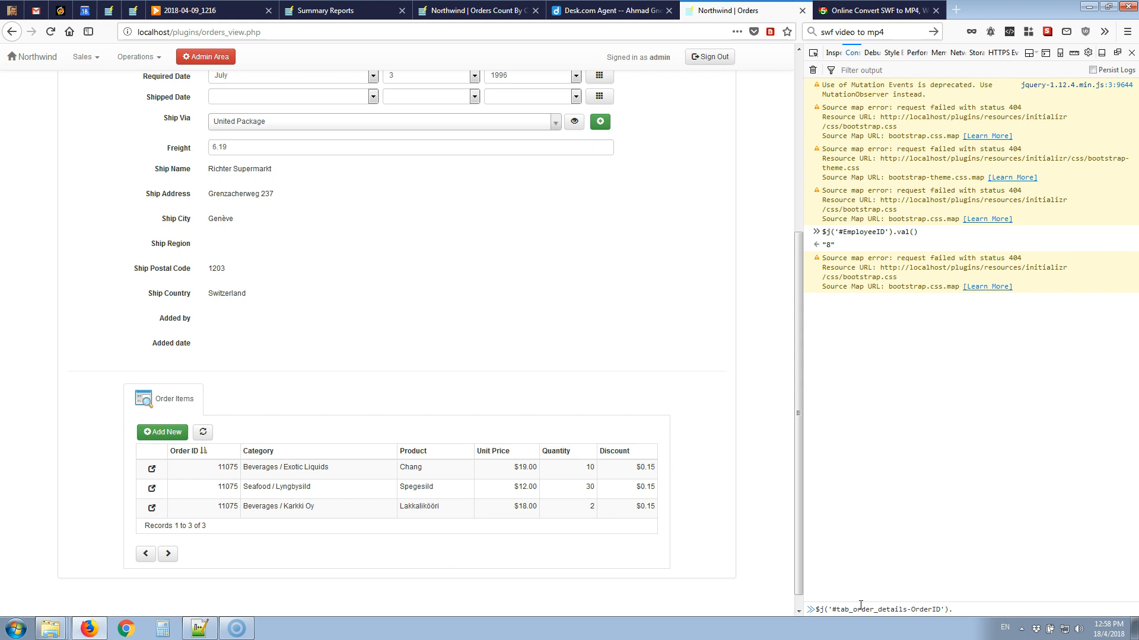
{"action": "type", "text": ".parent"}
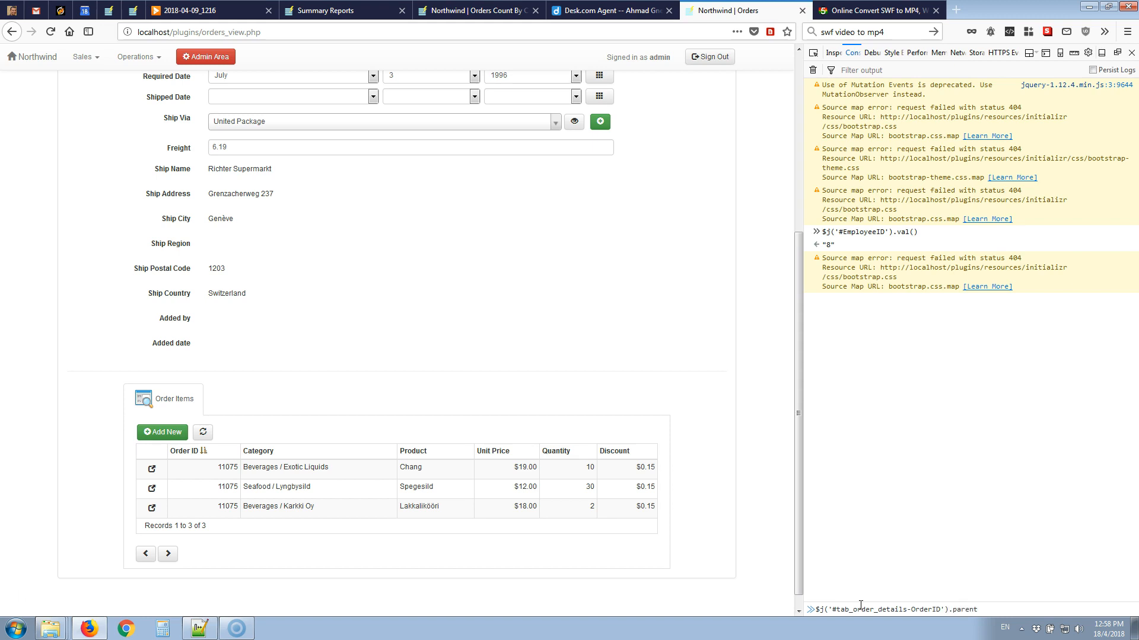
{"action": "type", "text": "s('li'"}
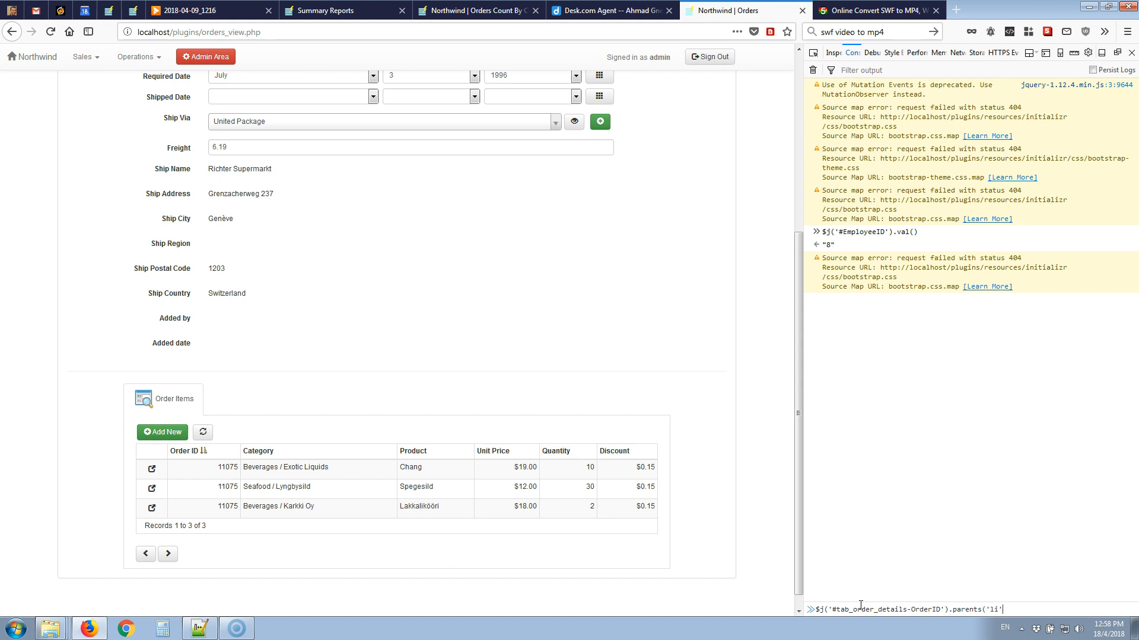
{"action": "type", "text": "addClass("}
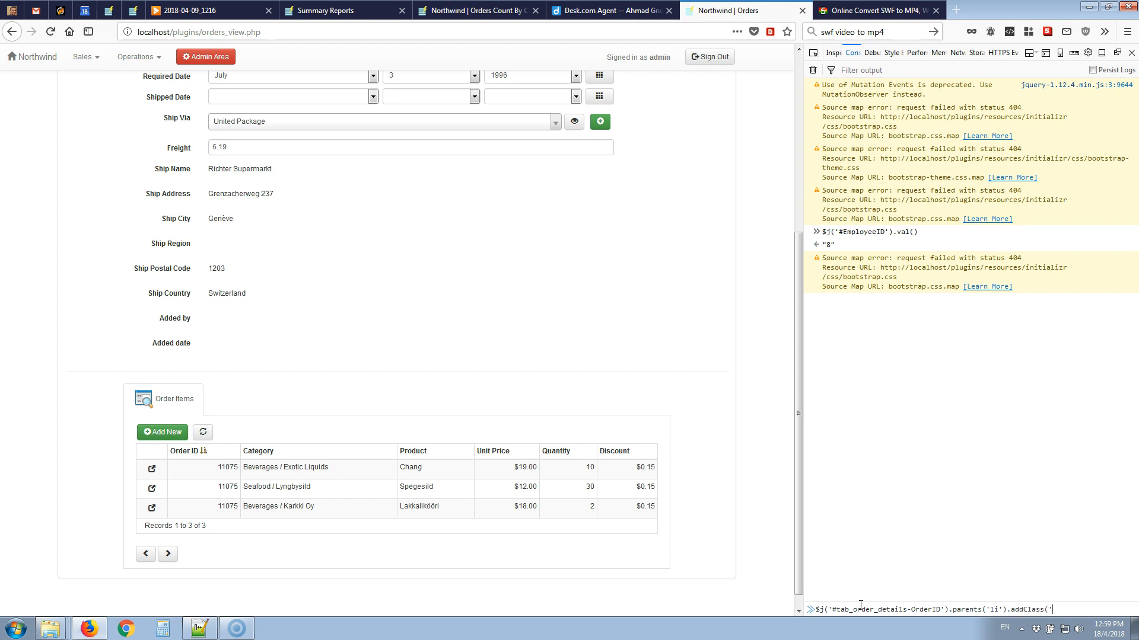
{"action": "type", "text": "hidden"}
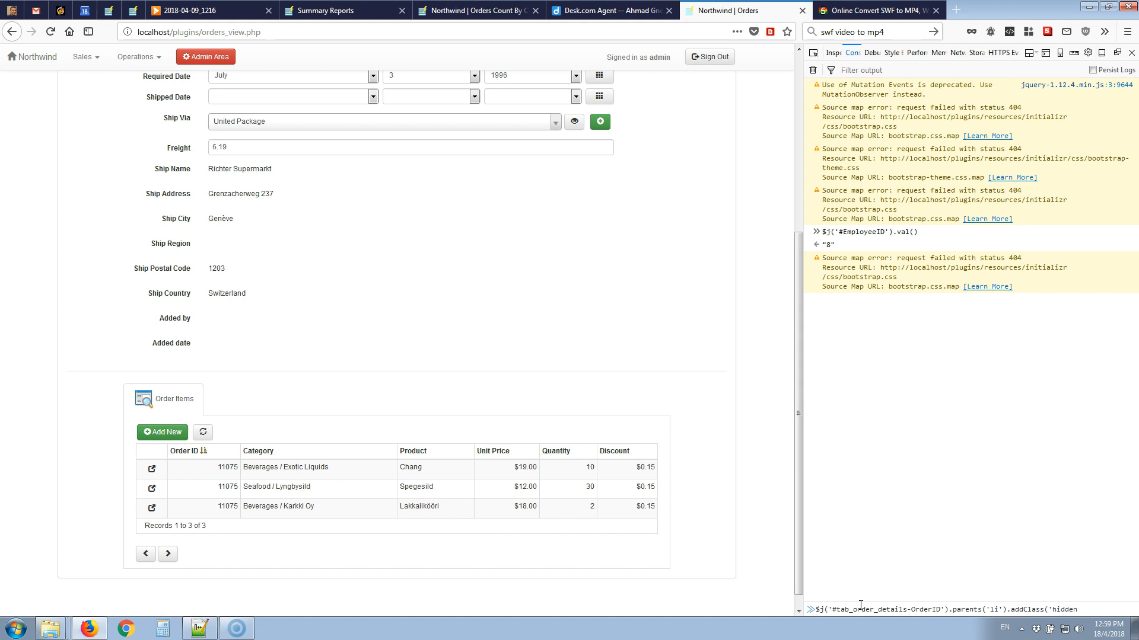
{"action": "key", "text": "Return"}
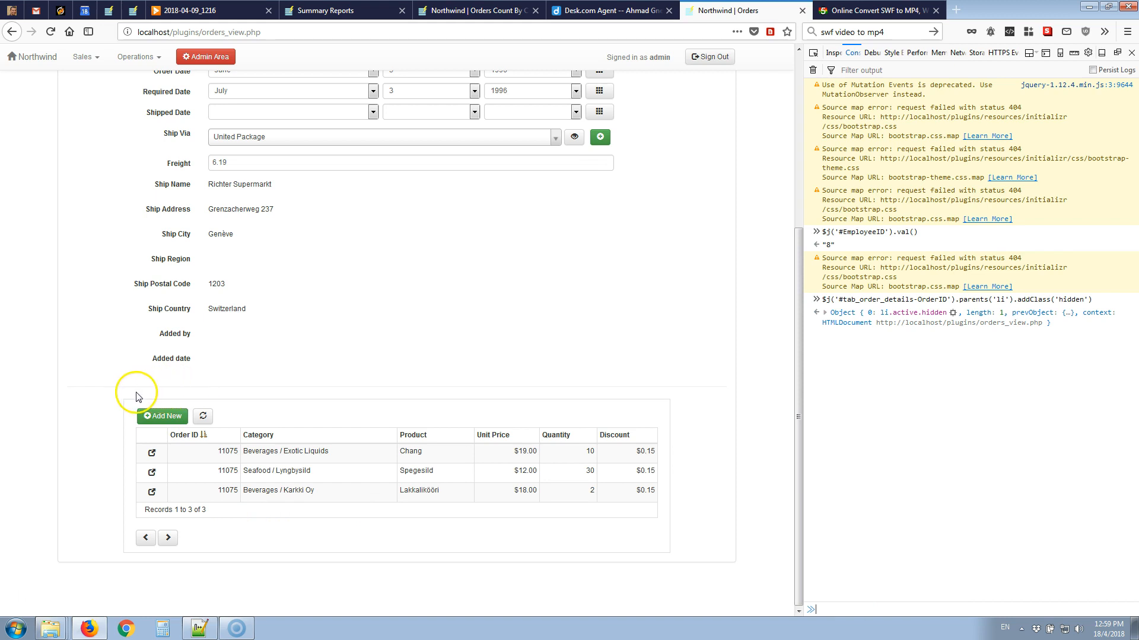
{"action": "mouse_move", "coordinate": [176, 398]}
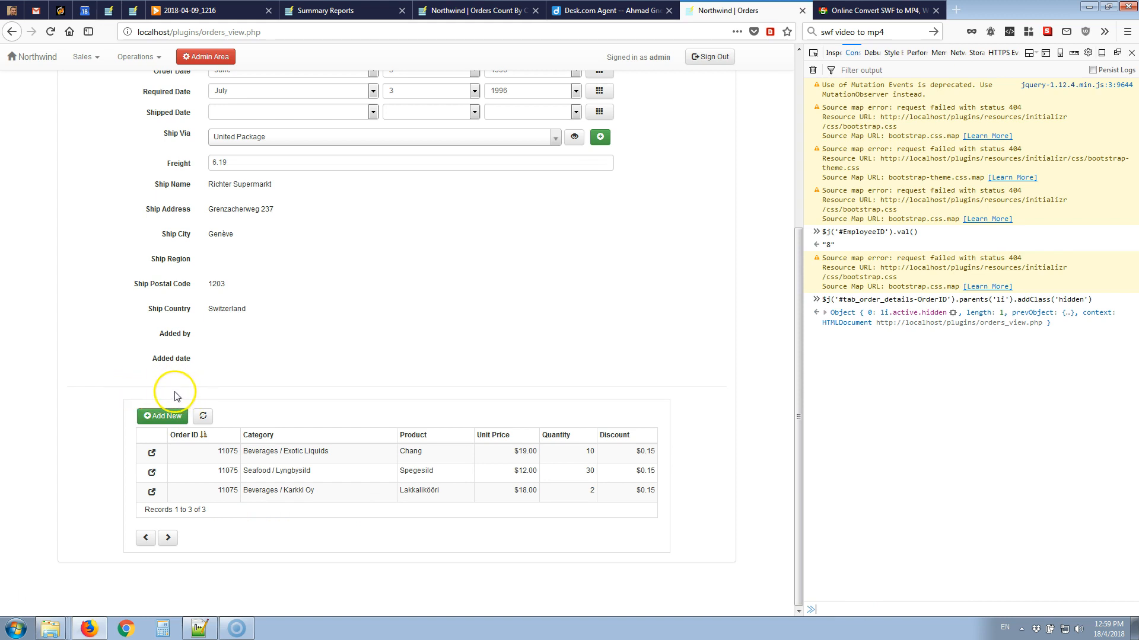
{"action": "mouse_move", "coordinate": [254, 486]}
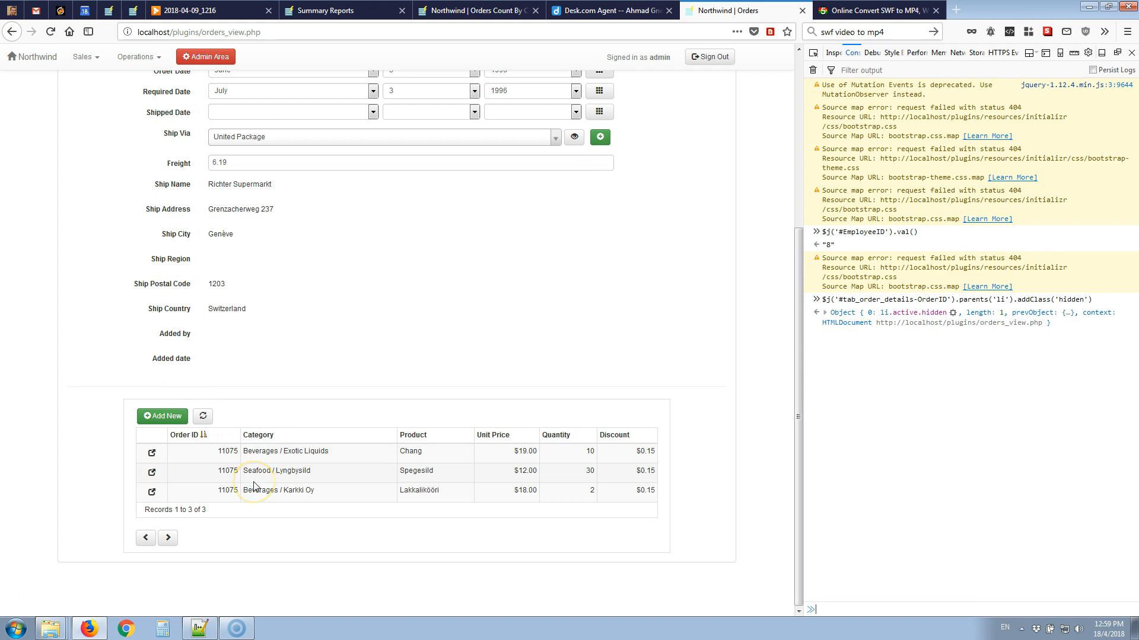
{"action": "mouse_move", "coordinate": [153, 400]}
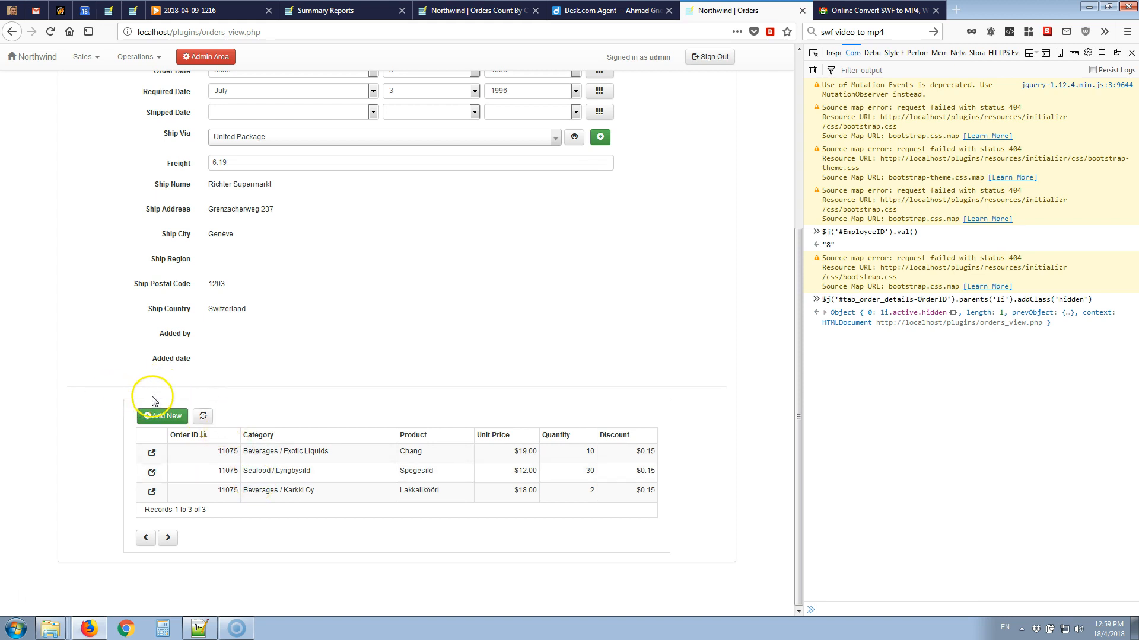
{"action": "mouse_move", "coordinate": [830, 486]}
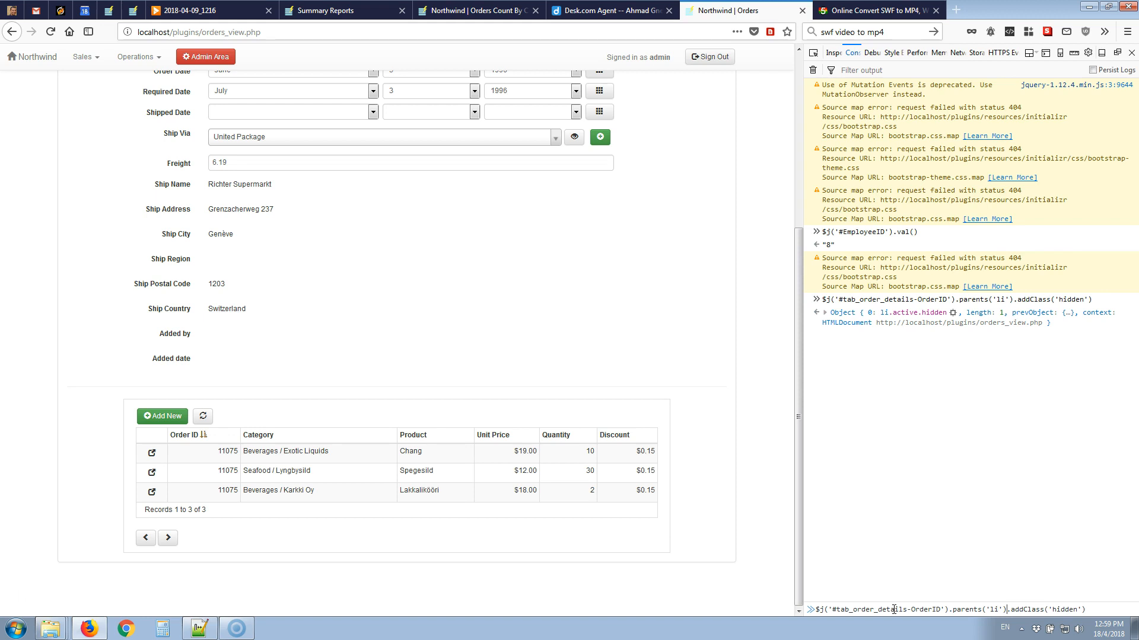
Rerun the recalled command with removeClass so the Order Items tab title reappears.
{"action": "double_click", "coordinate": [1018, 610]}
{"action": "type", "text": "remove"}
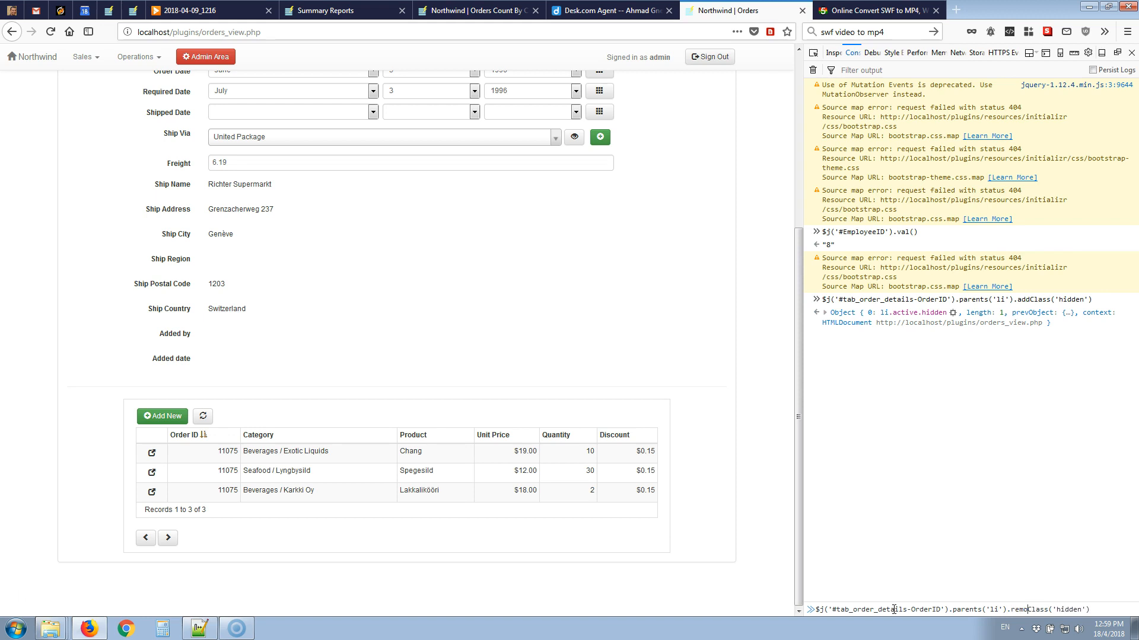
{"action": "key", "text": "Return"}
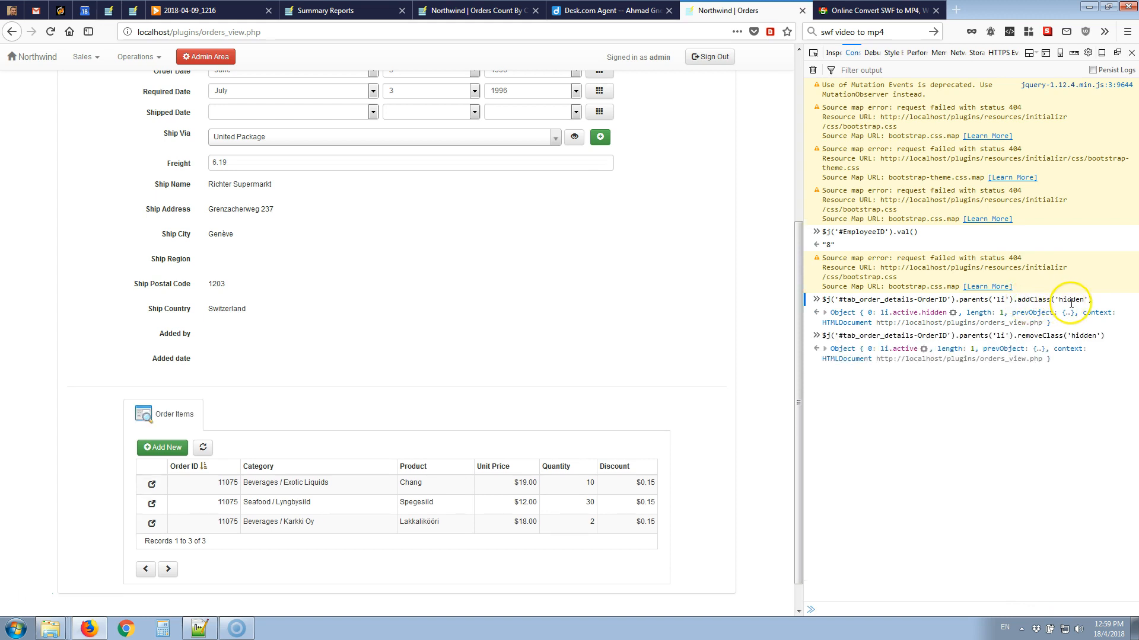
{"action": "mouse_move", "coordinate": [933, 363]}
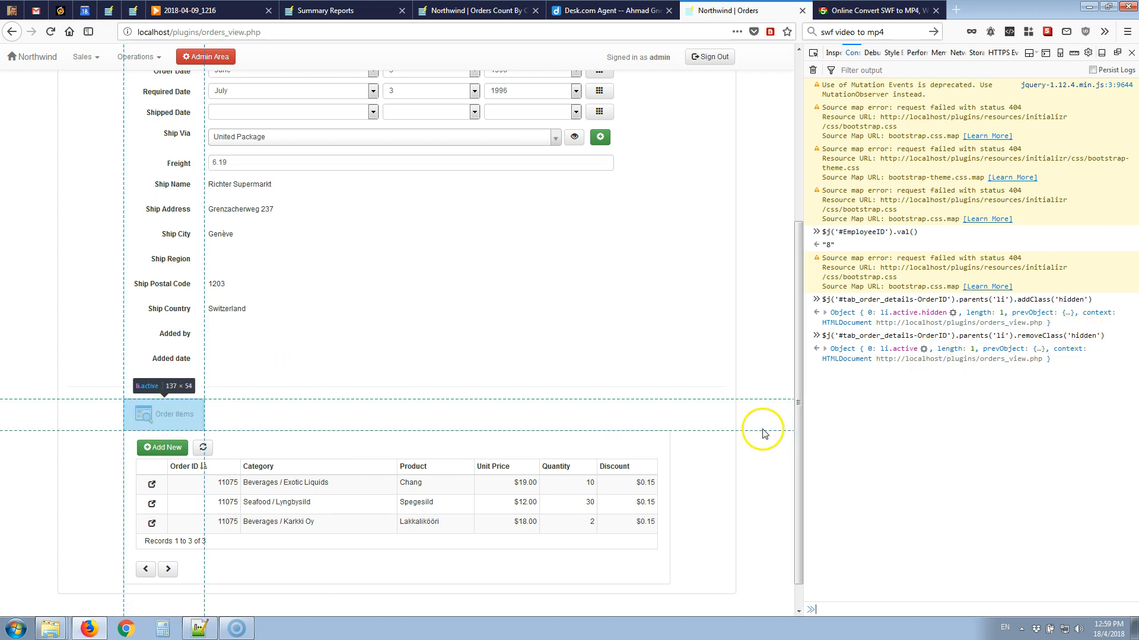
{"action": "mouse_move", "coordinate": [174, 415]}
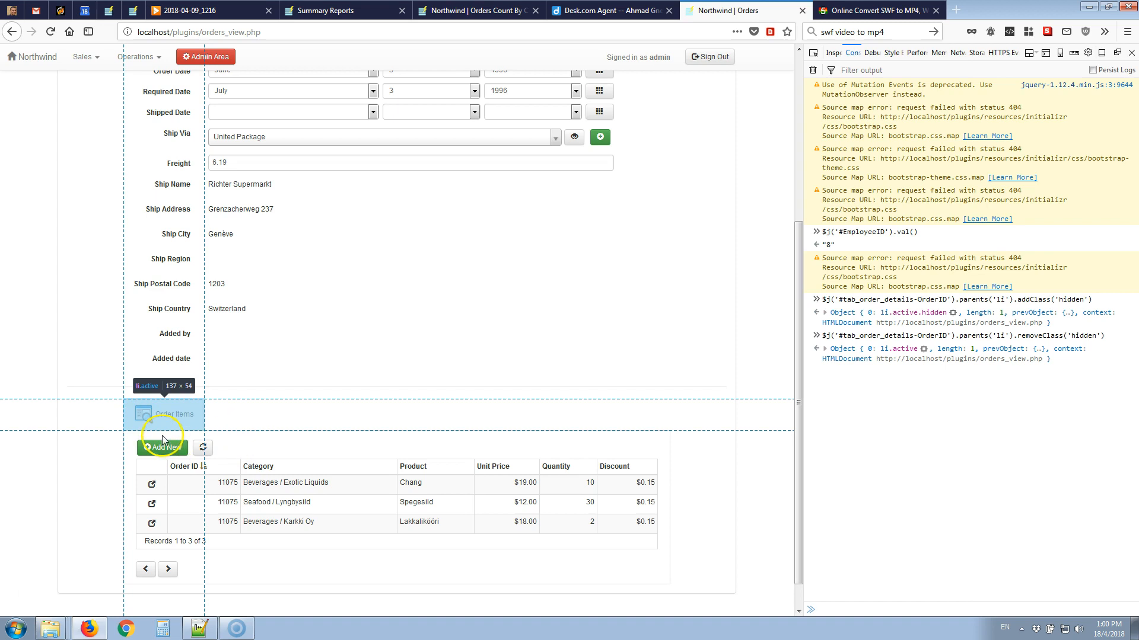
{"action": "mouse_move", "coordinate": [117, 414]}
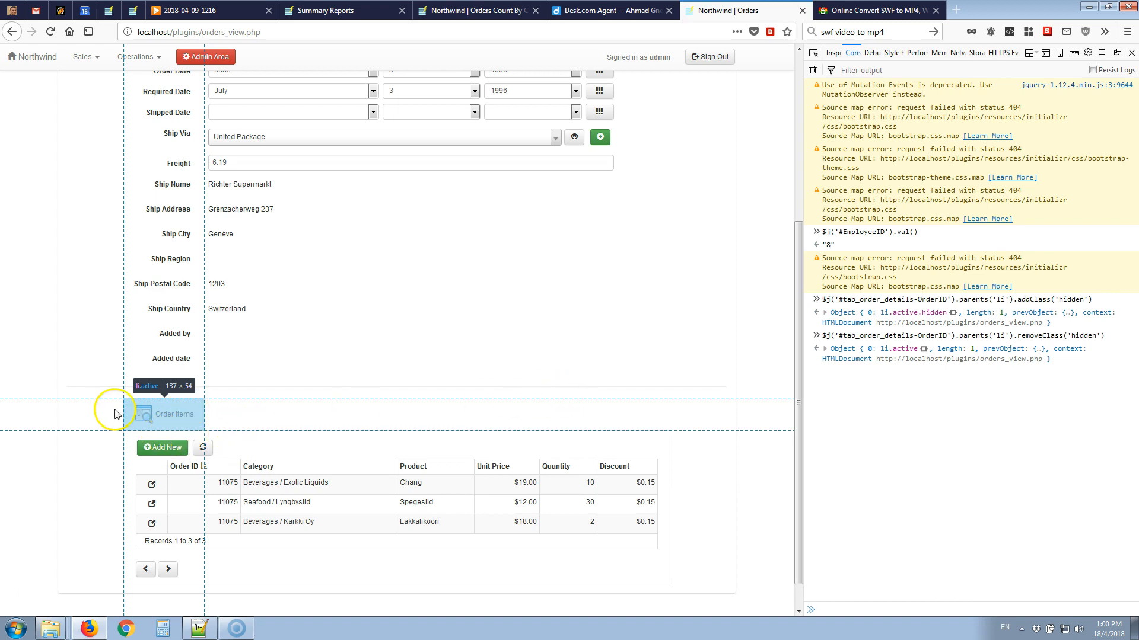
Inspect the Order Items tab content, expanding div.tab-content to select the panel_order_details-OrderID div.
{"action": "right_click", "coordinate": [173, 414]}
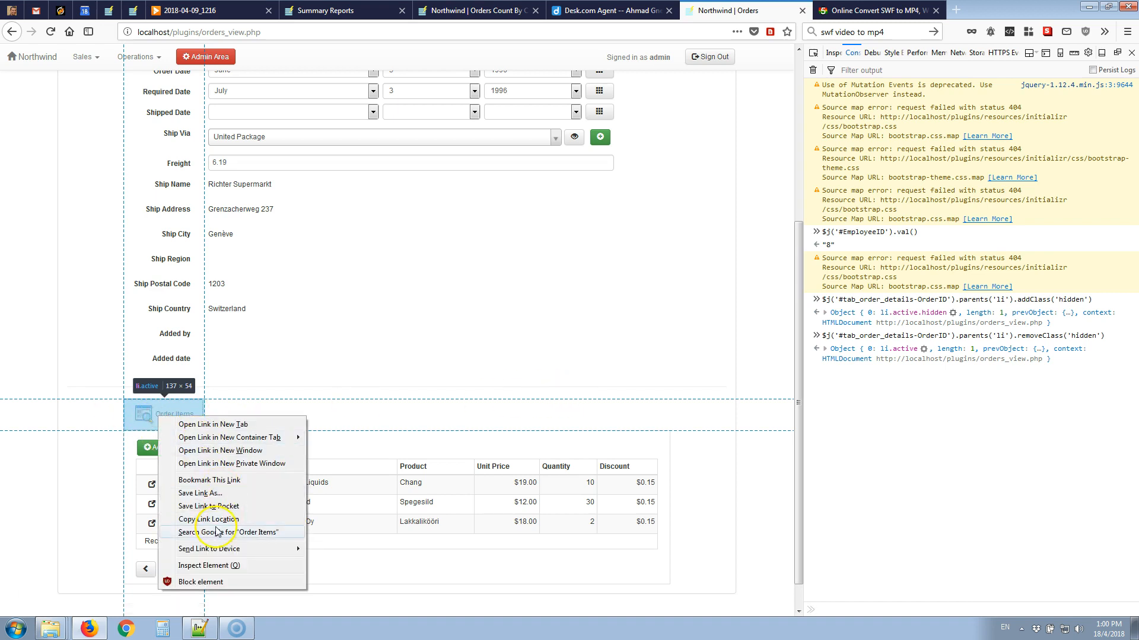
{"action": "left_click", "coordinate": [208, 565]}
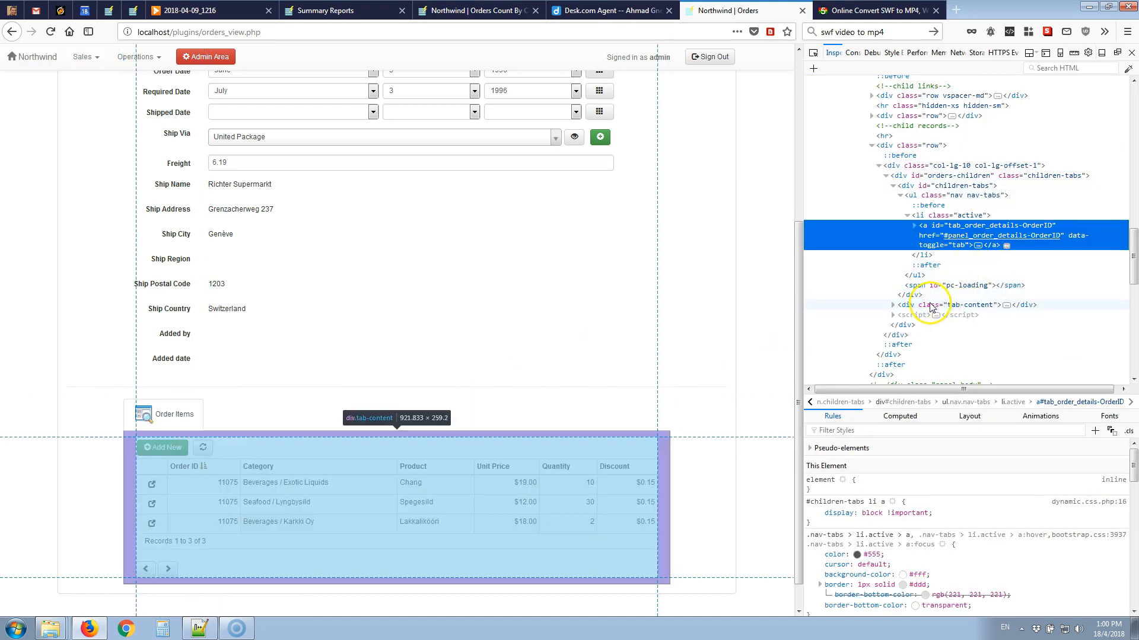
{"action": "left_click", "coordinate": [958, 304]}
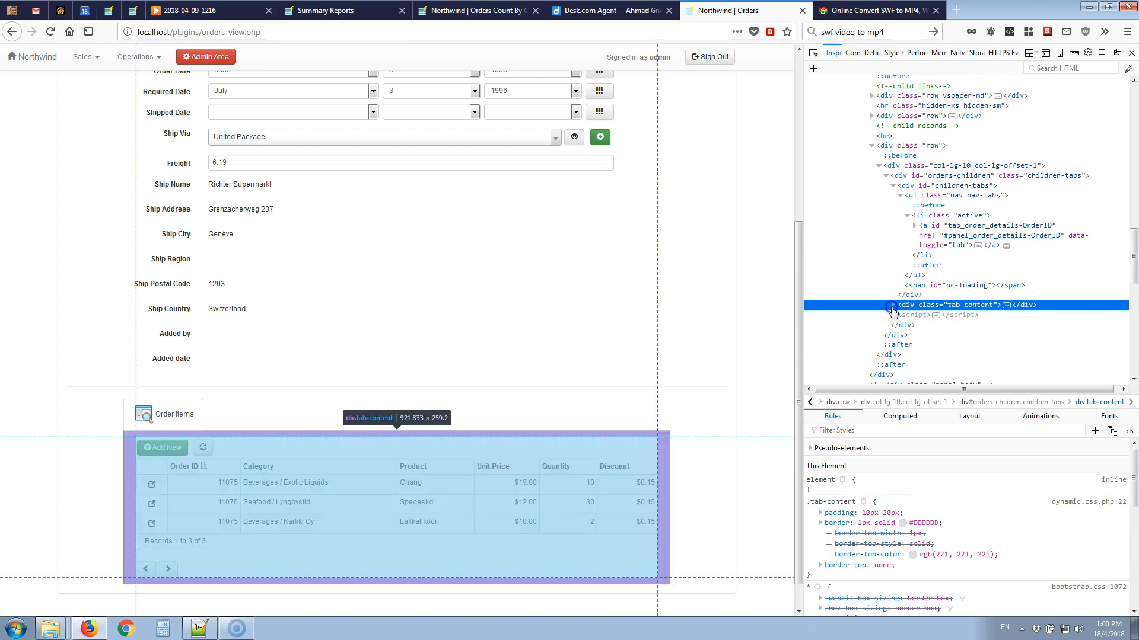
{"action": "left_click", "coordinate": [879, 305]}
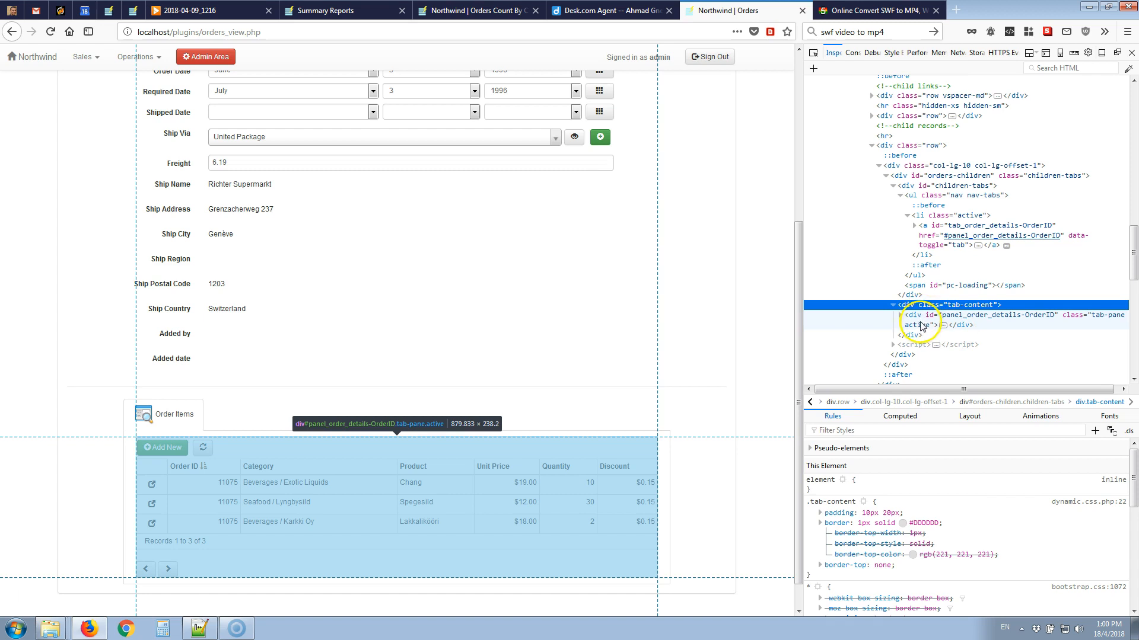
{"action": "left_click", "coordinate": [981, 315]}
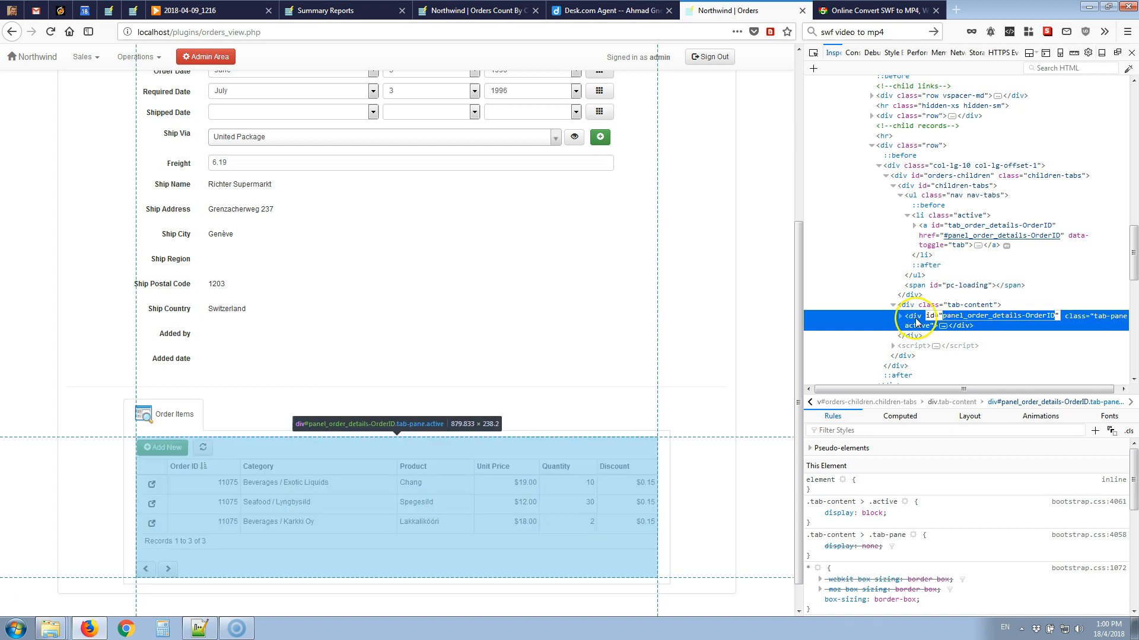
{"action": "mouse_move", "coordinate": [112, 461]}
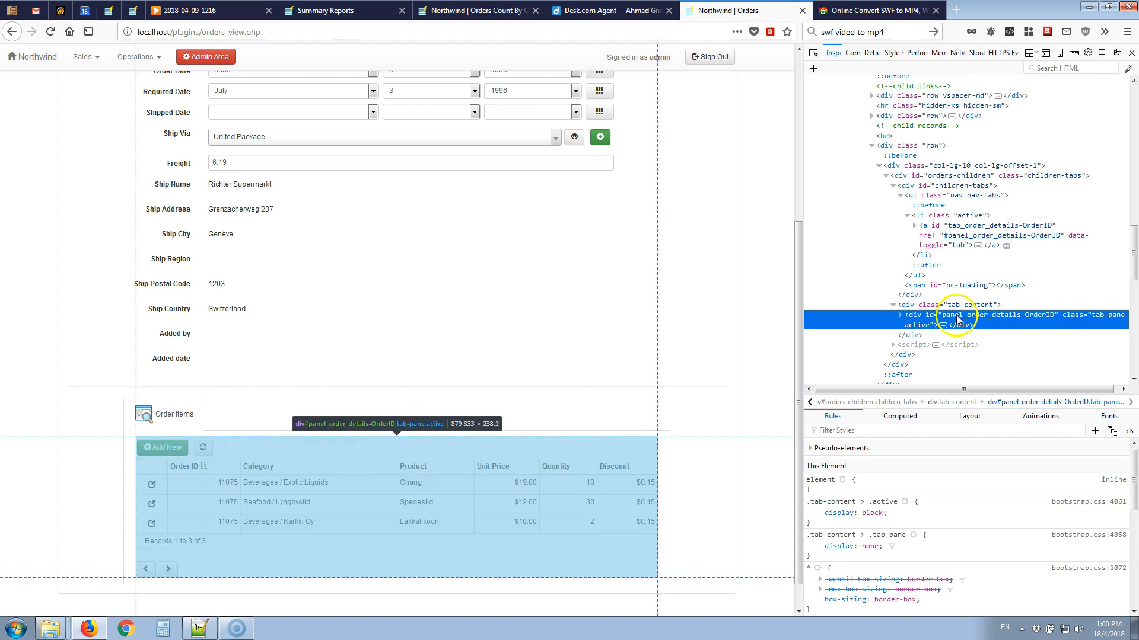
{"action": "mouse_move", "coordinate": [954, 321]}
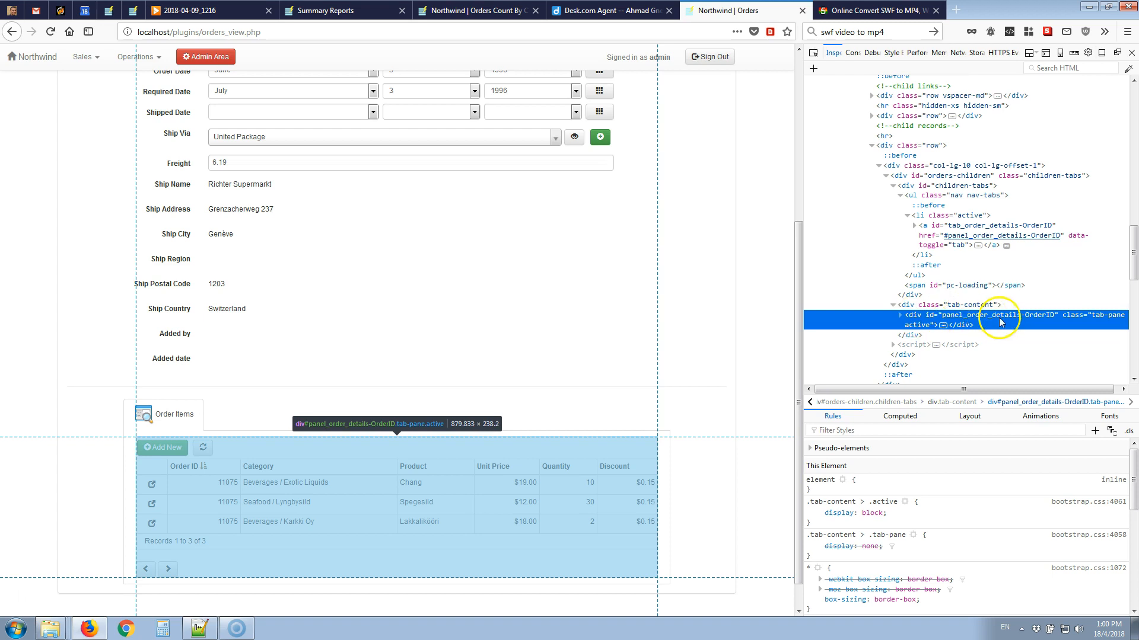
{"action": "mouse_move", "coordinate": [697, 435]}
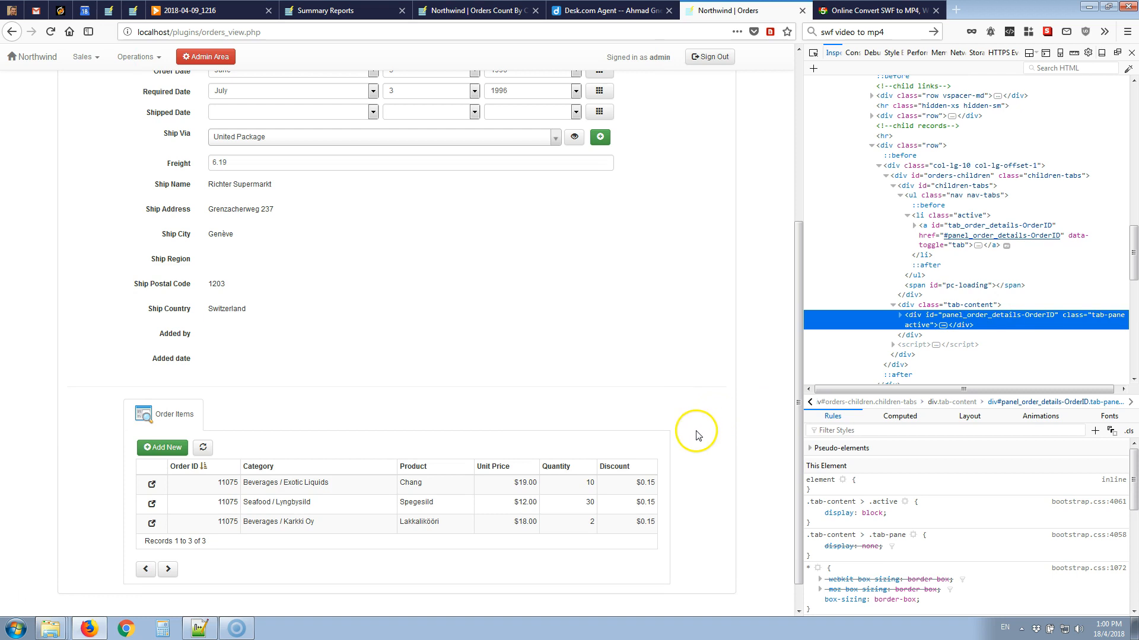
{"action": "mouse_move", "coordinate": [697, 438]}
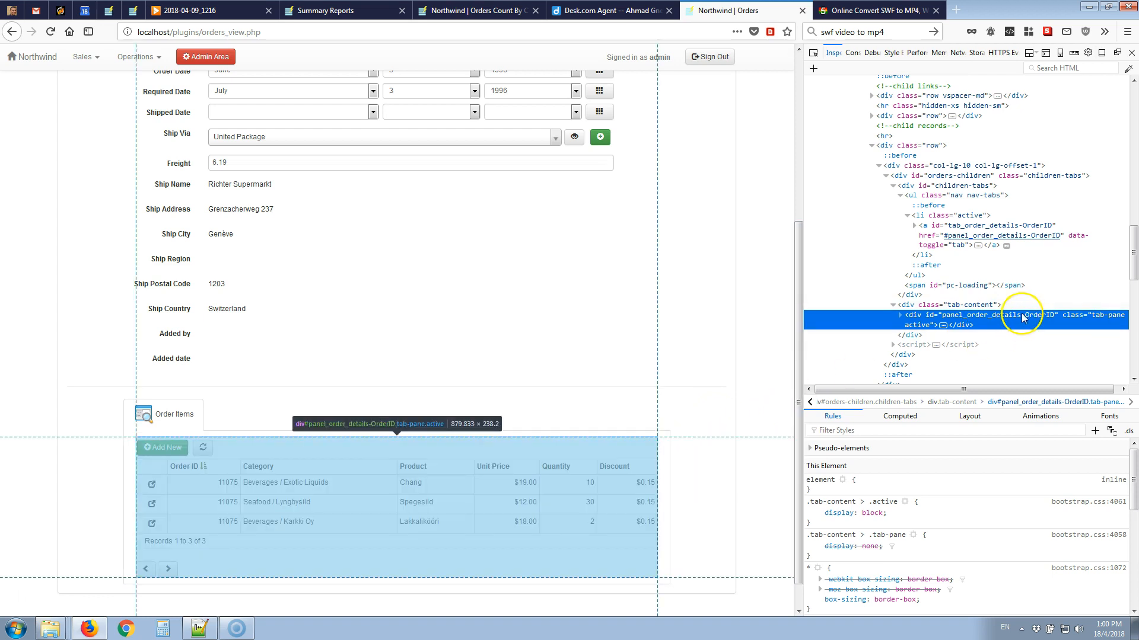
{"action": "left_click", "coordinate": [854, 52]}
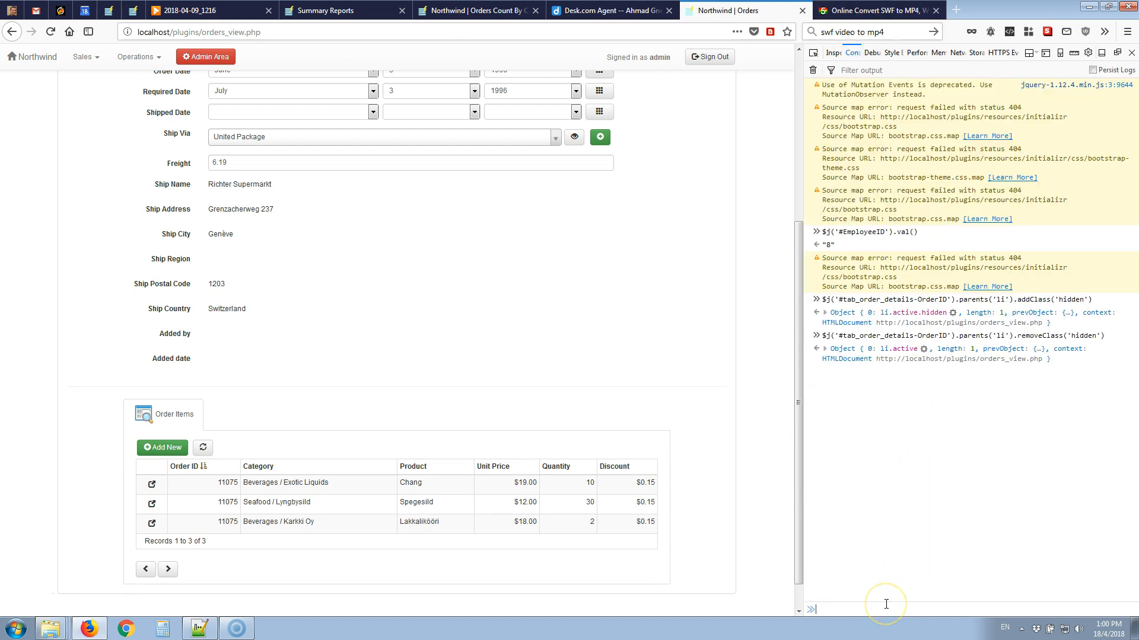
Hide the Order Items table with $j('#panel_order_details-OrderID').addClass('hidden').
{"action": "type", "text": "$"}
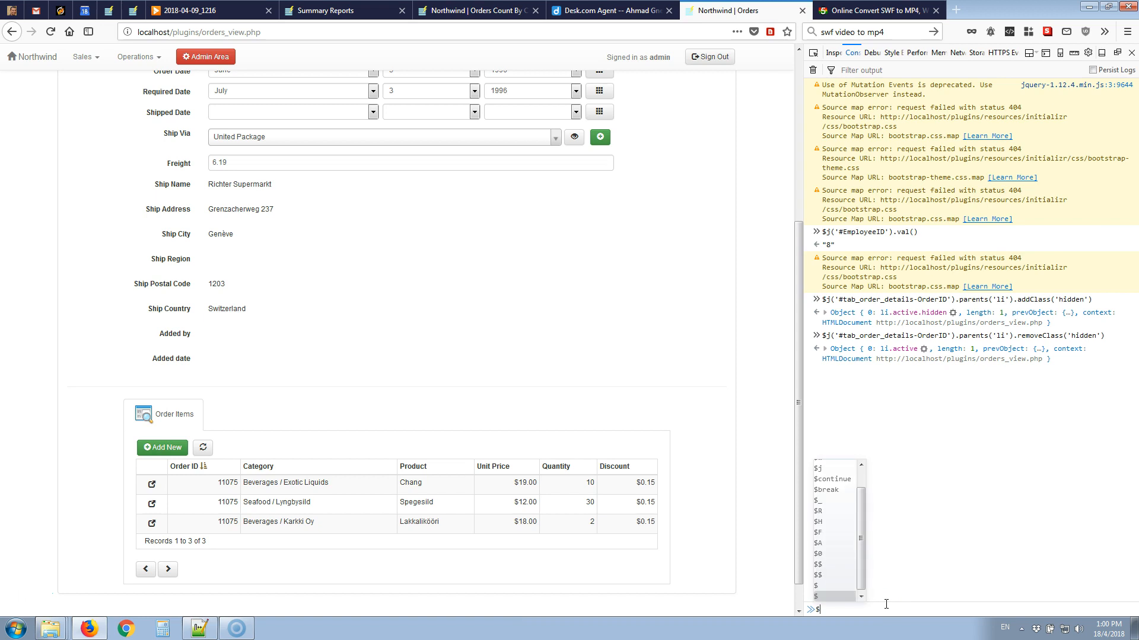
{"action": "type", "text": "j("}
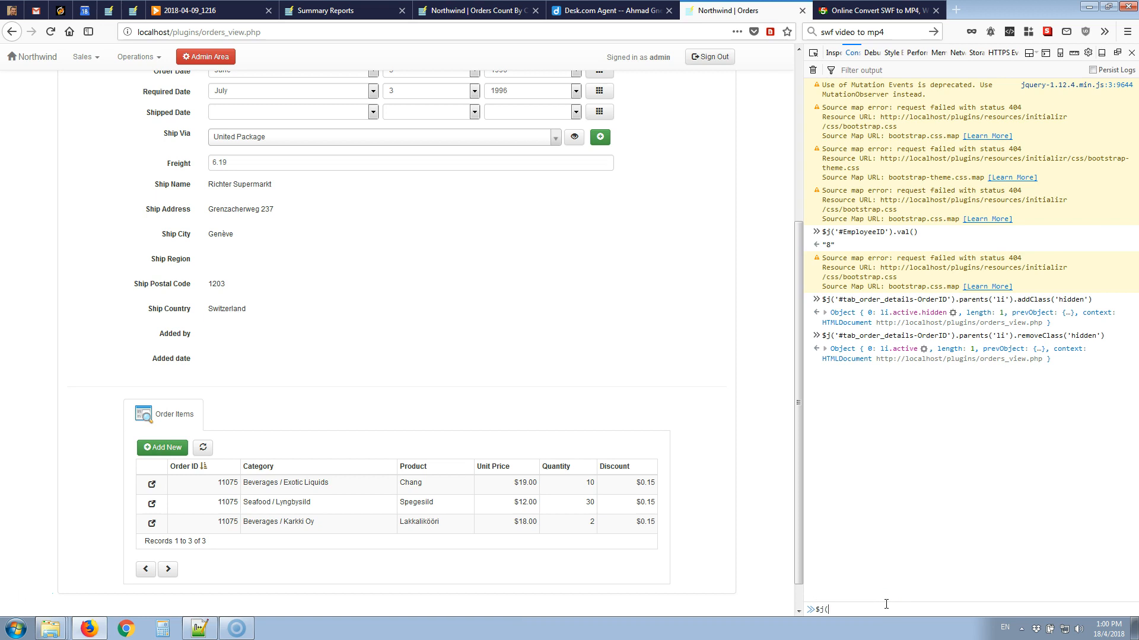
{"action": "type", "text": "'#"}
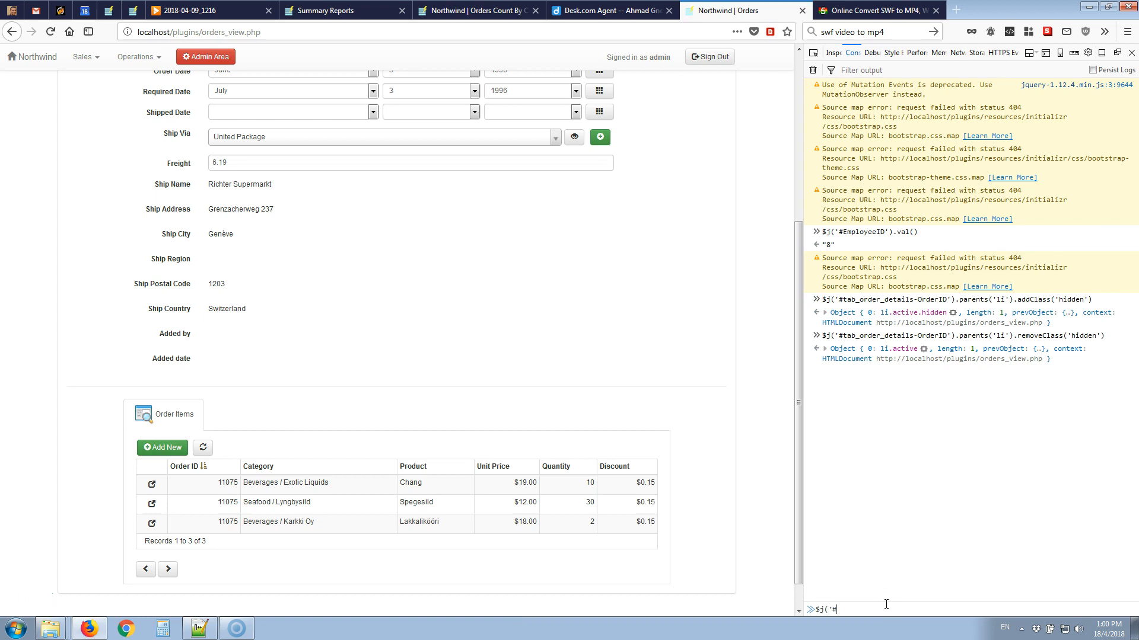
{"action": "type", "text": "panel_order_details-OrderID'"}
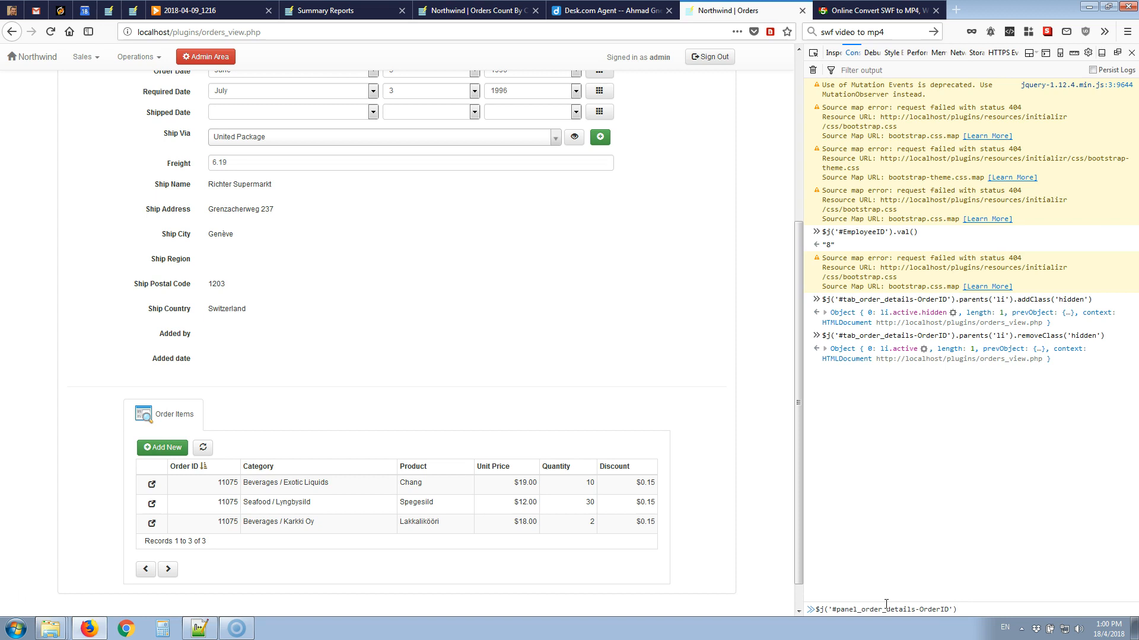
{"action": "type", "text": ".addClass"}
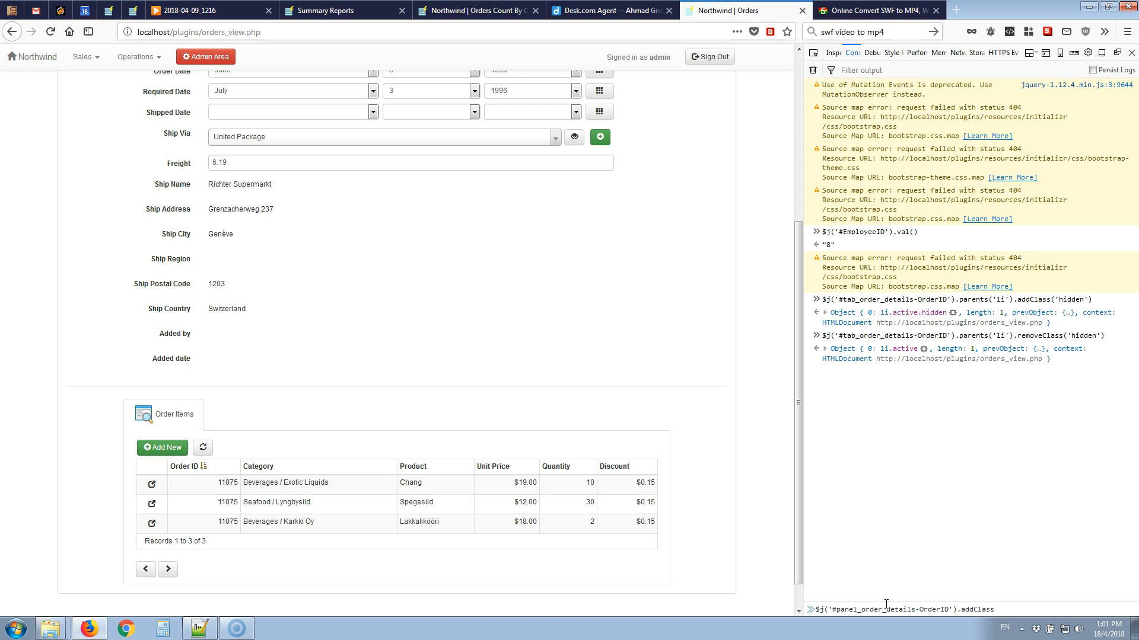
{"action": "type", "text": "('hidden"}
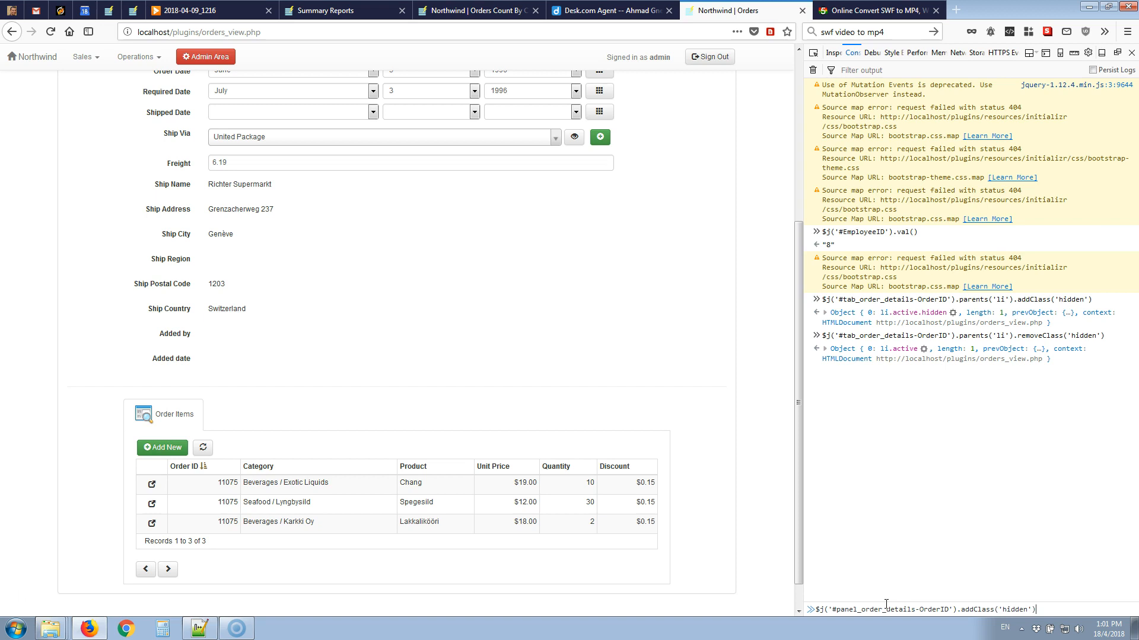
{"action": "key", "text": "Return"}
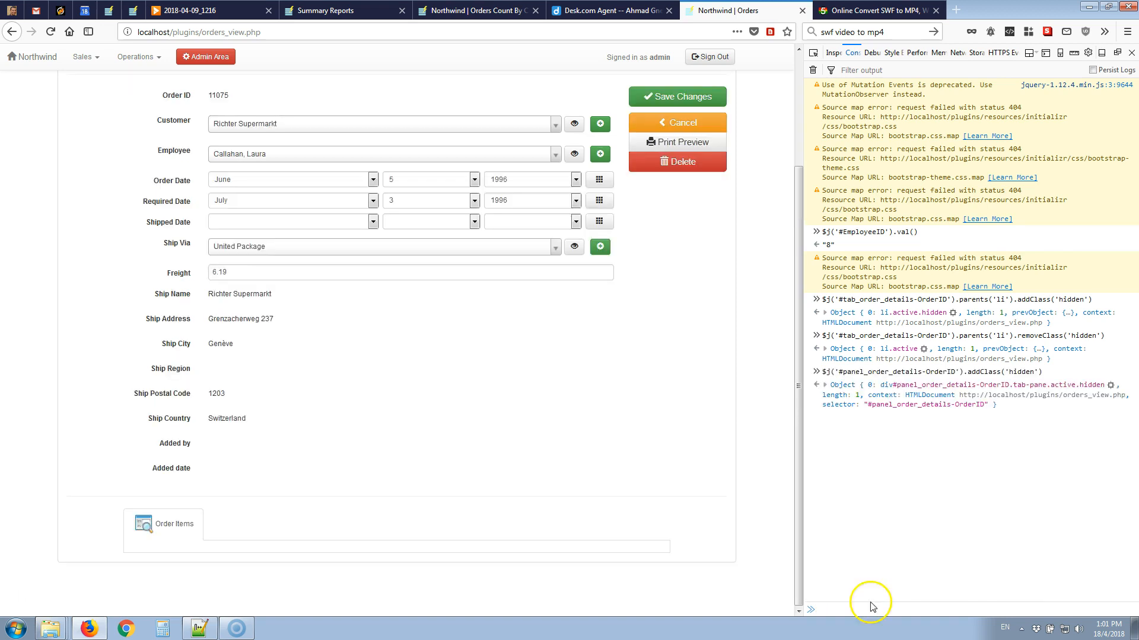
{"action": "mouse_move", "coordinate": [888, 607]}
{"action": "type", "text": "$j('#tab_order_details-OrderID').parents('li').addClass('hidden')"}
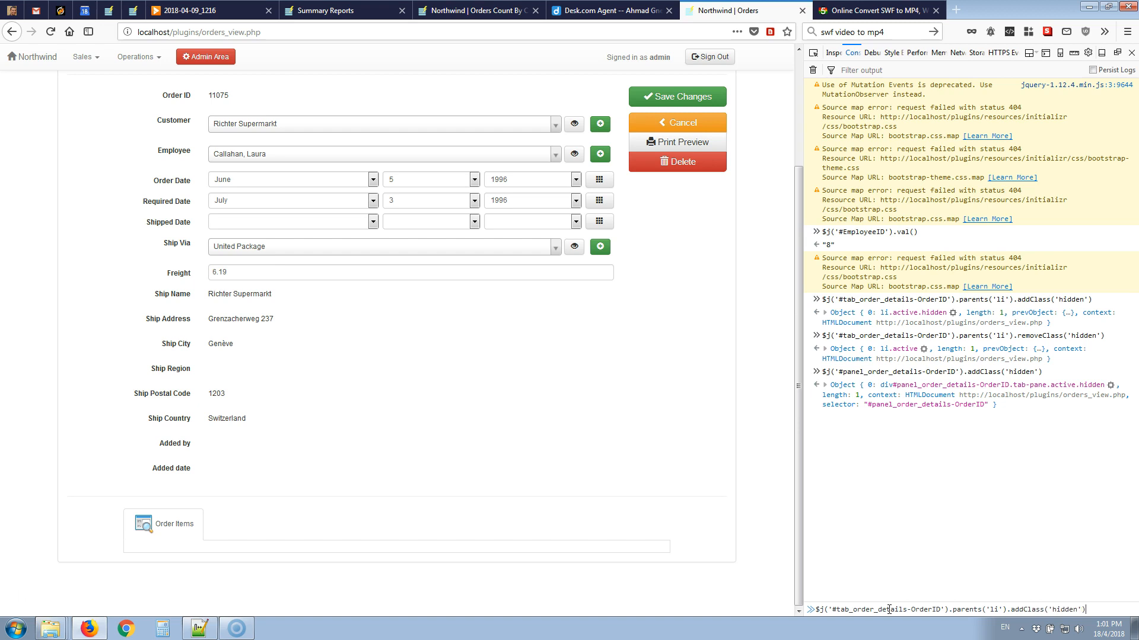
{"action": "mouse_move", "coordinate": [634, 600]}
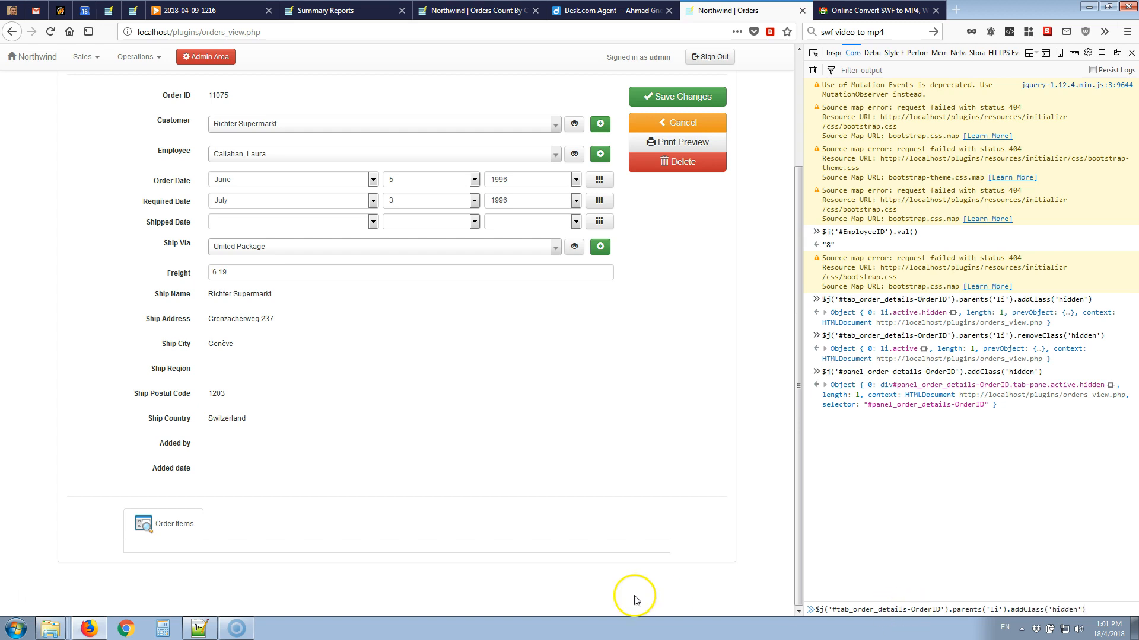
{"action": "mouse_move", "coordinate": [173, 529]}
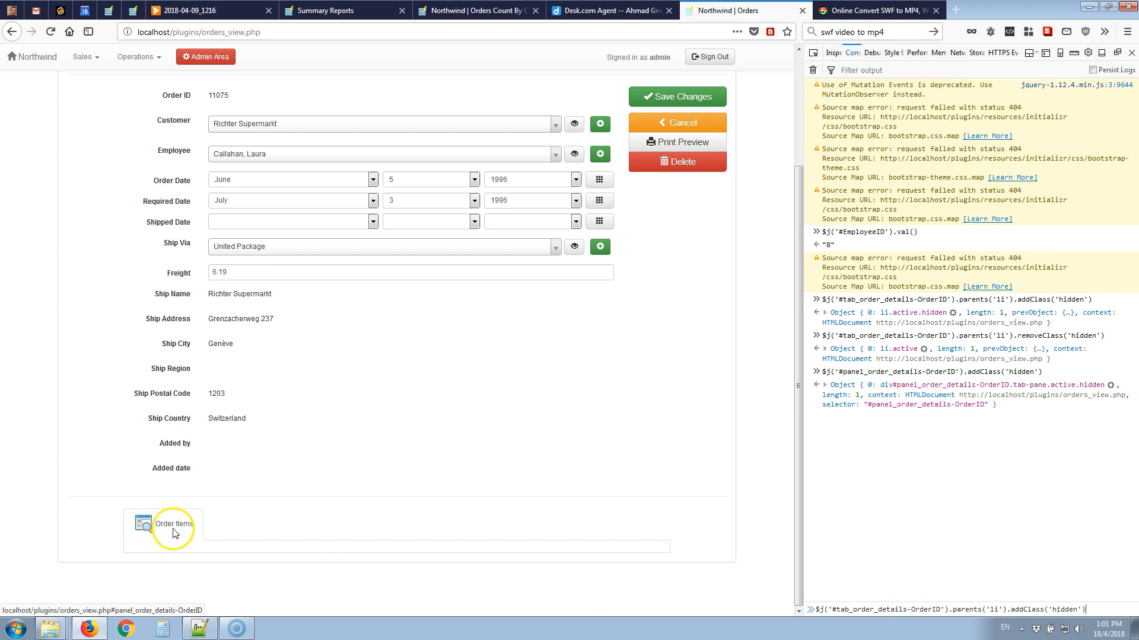
{"action": "mouse_move", "coordinate": [1027, 490]}
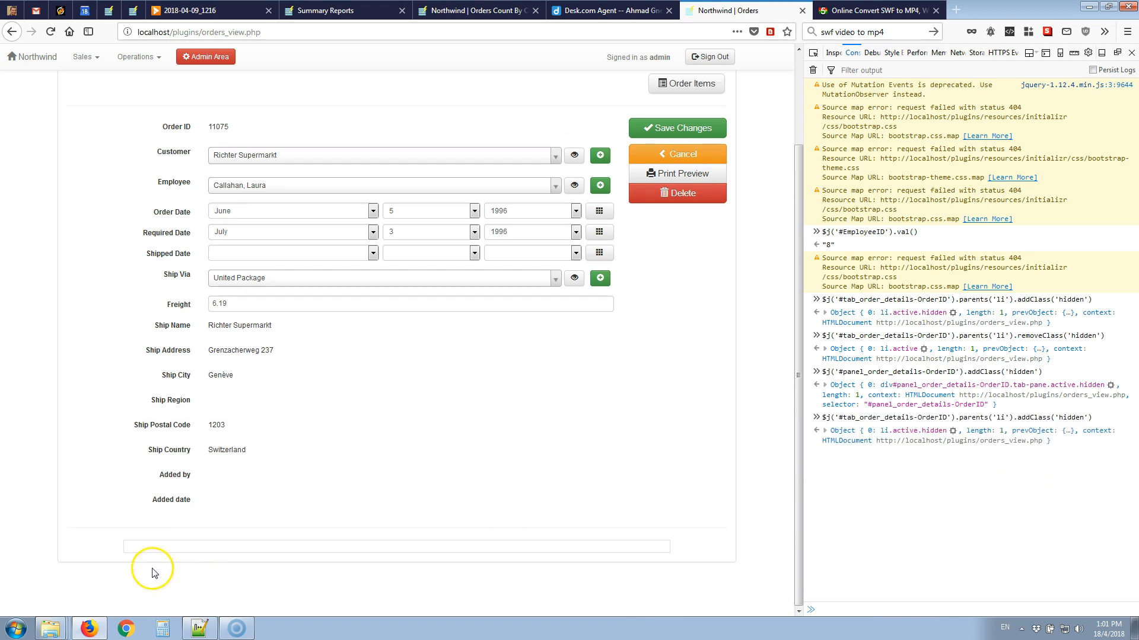
{"action": "mouse_move", "coordinate": [265, 549]}
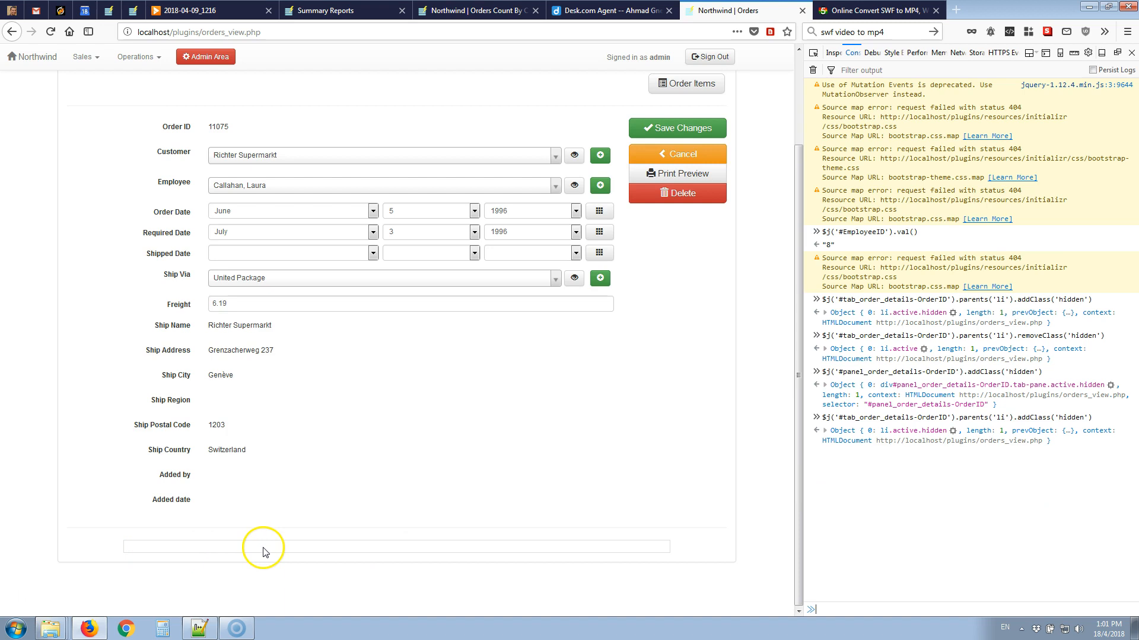
{"action": "mouse_move", "coordinate": [900, 242]}
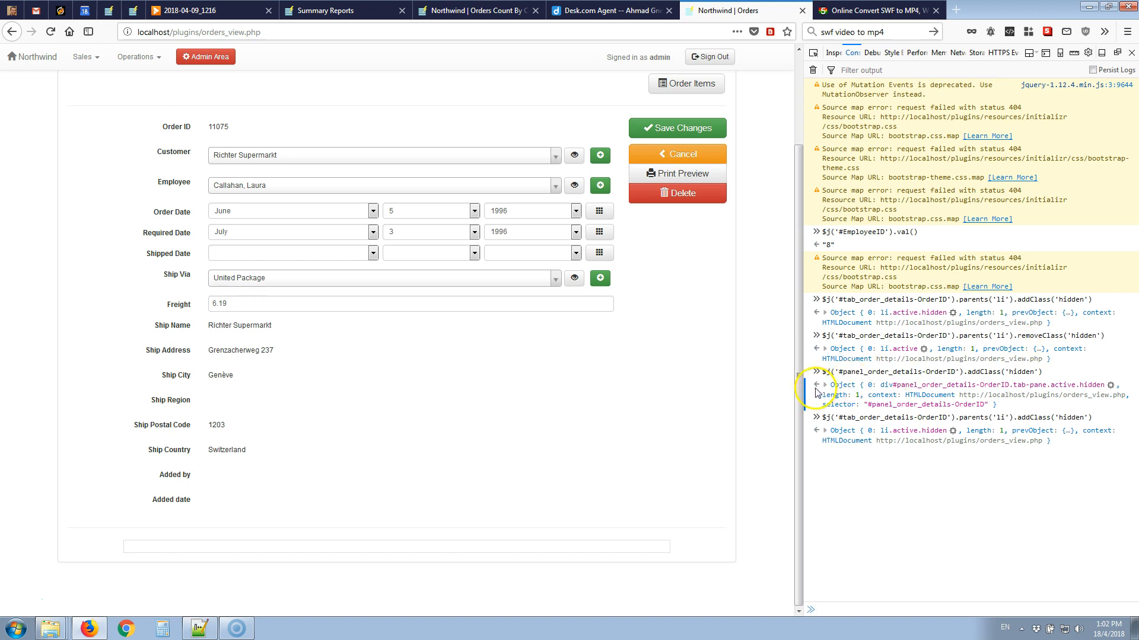
{"action": "mouse_move", "coordinate": [924, 526]}
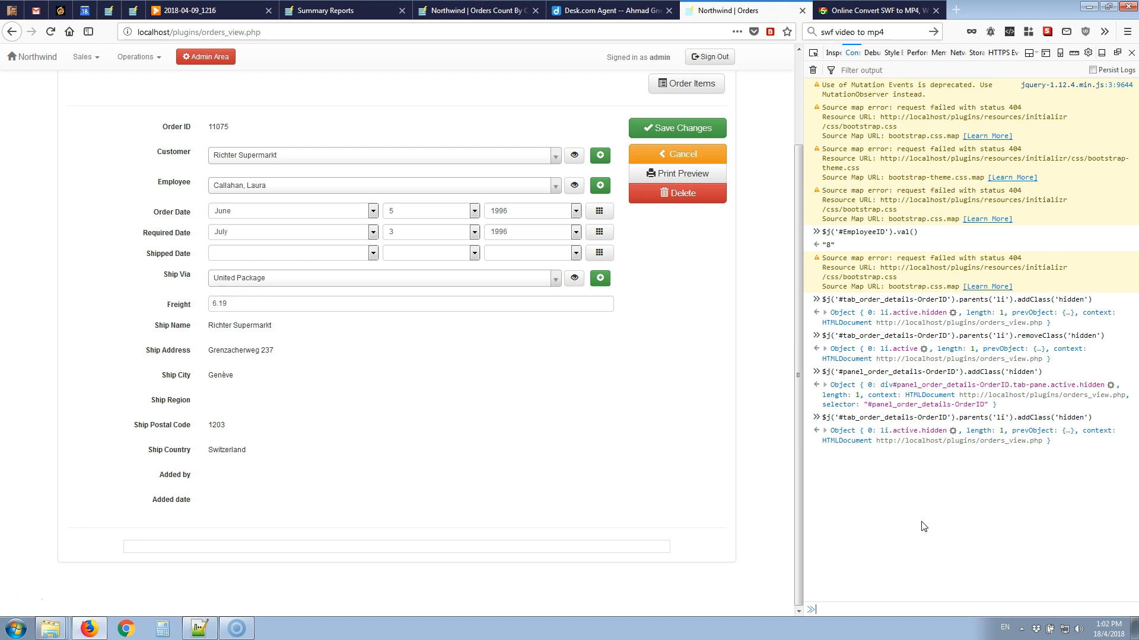
{"action": "mouse_move", "coordinate": [432, 372]}
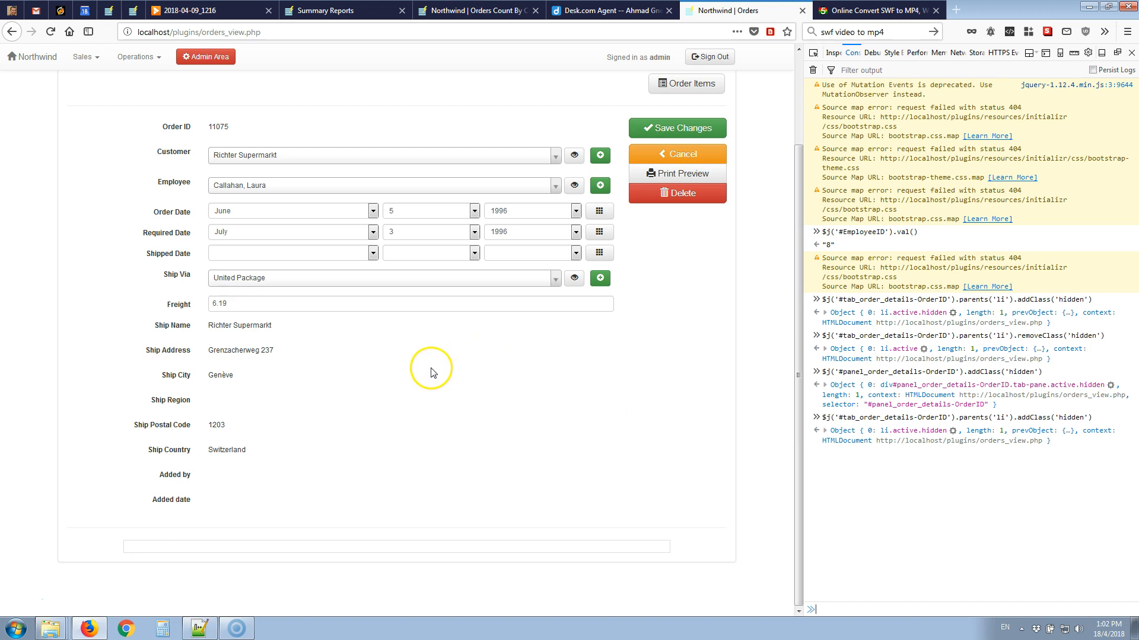
{"action": "mouse_move", "coordinate": [457, 374]}
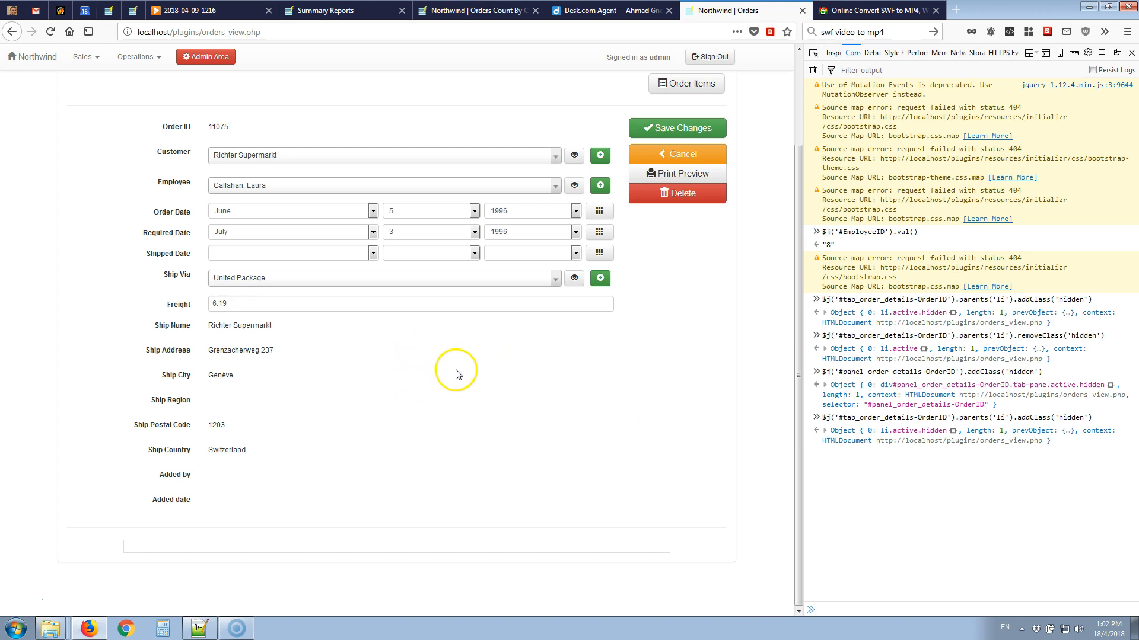
{"action": "mouse_move", "coordinate": [223, 31]}
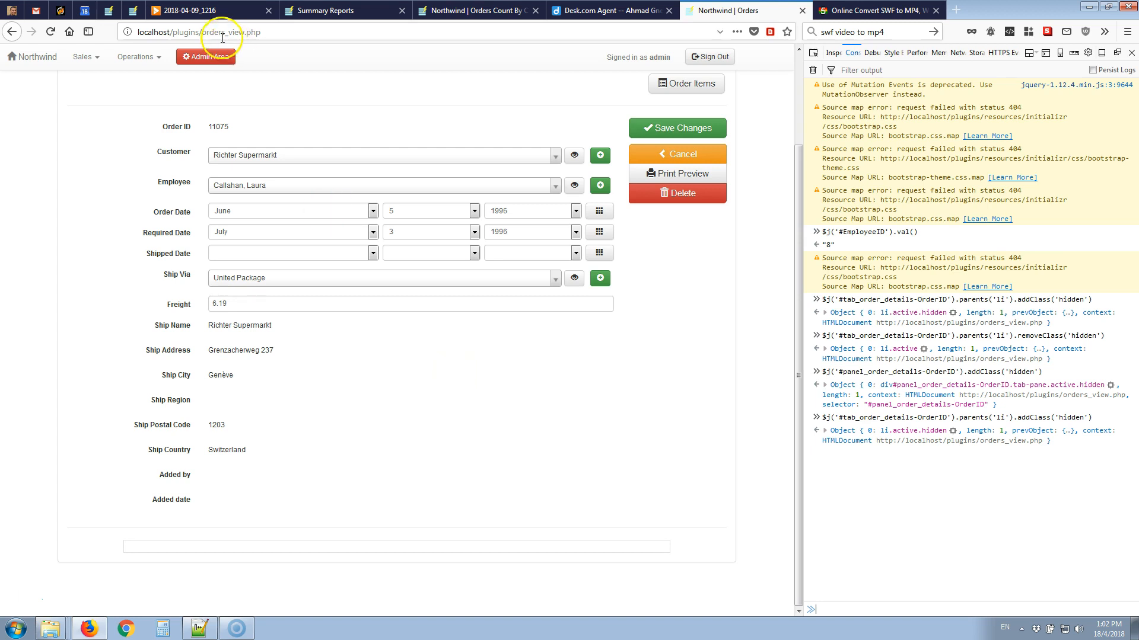
Close the Developer Tools so order 11075's page fills the window without the Order Items tab.
{"action": "double_click", "coordinate": [216, 31]}
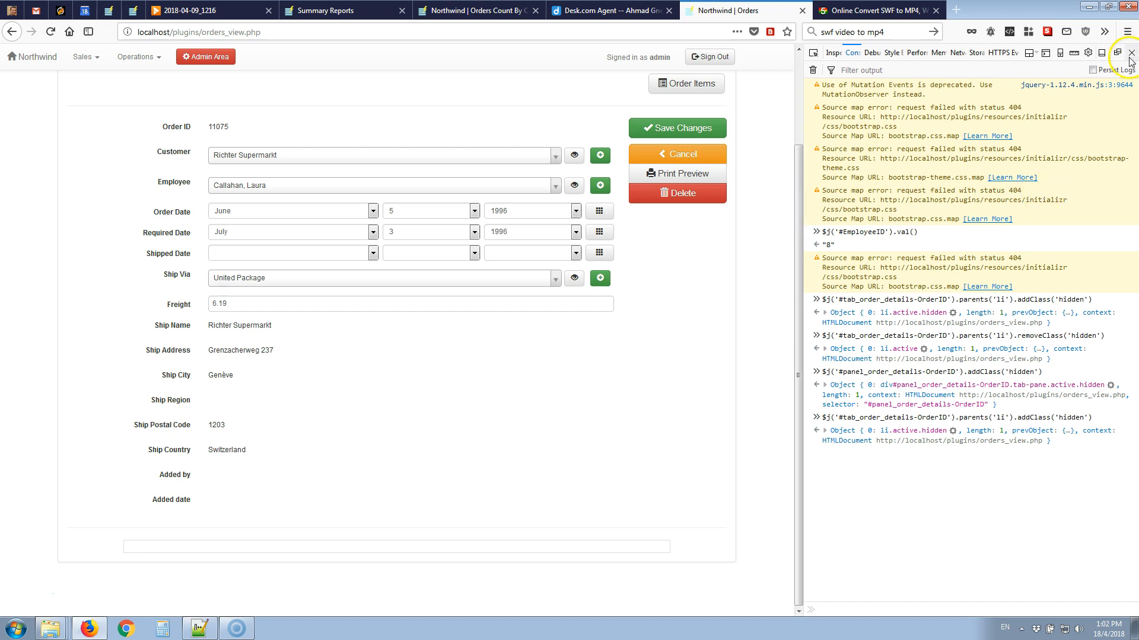
{"action": "left_click", "coordinate": [1130, 53]}
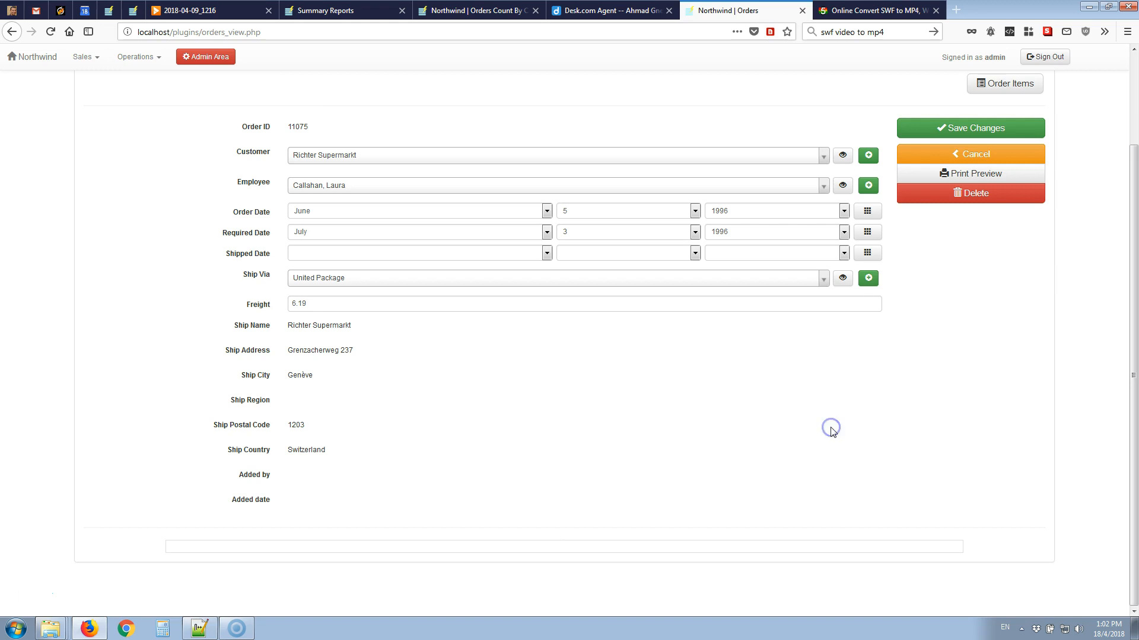